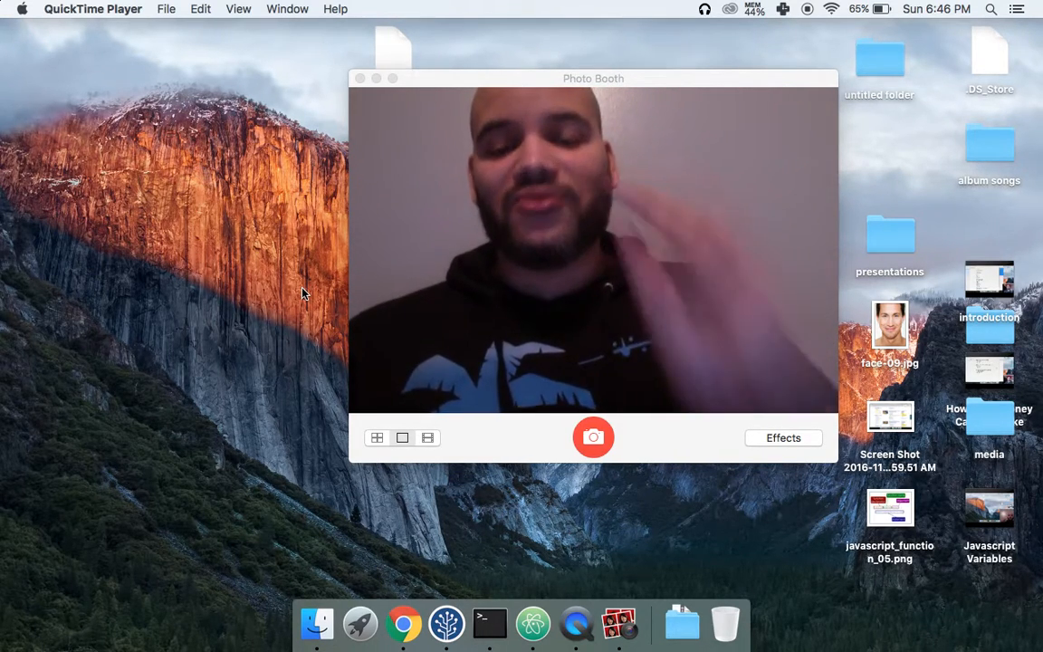
mouse_move(402, 622)
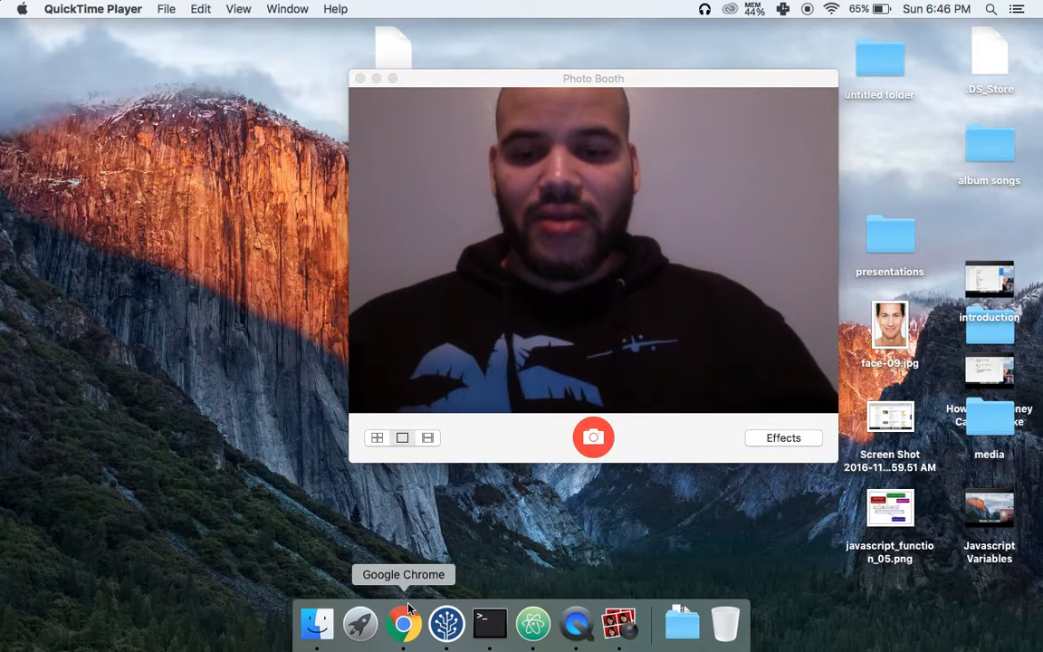
Switch from Photo Booth to Chrome showing the 'Javascript Functions' title slide.
click(402, 623)
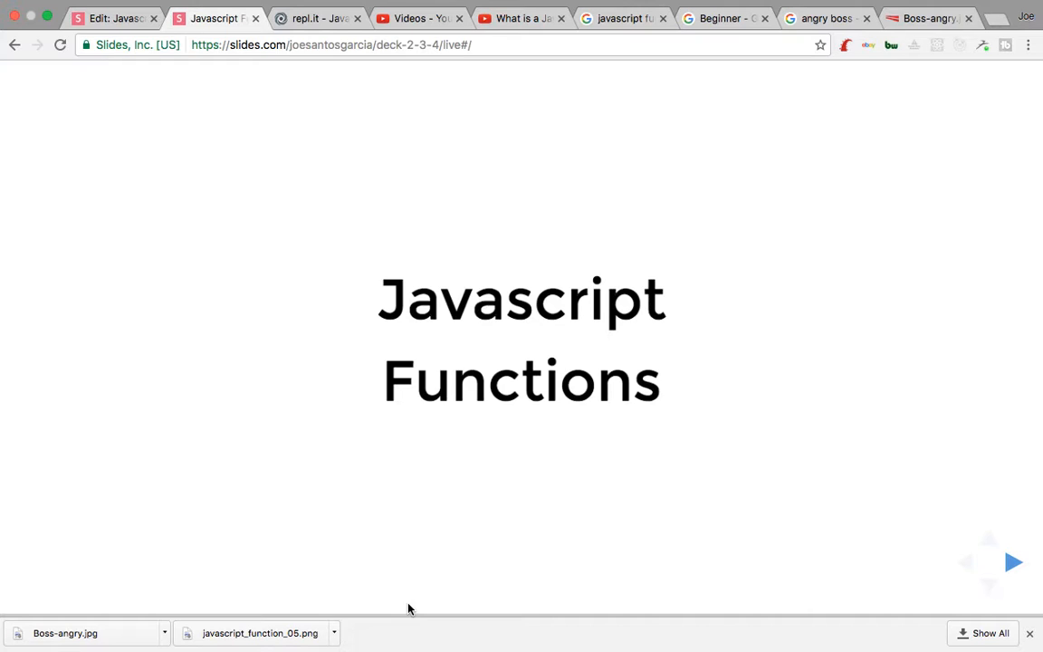
Advance three slides, past 'What is a function?', to the Task slide about car totals.
click(1011, 561)
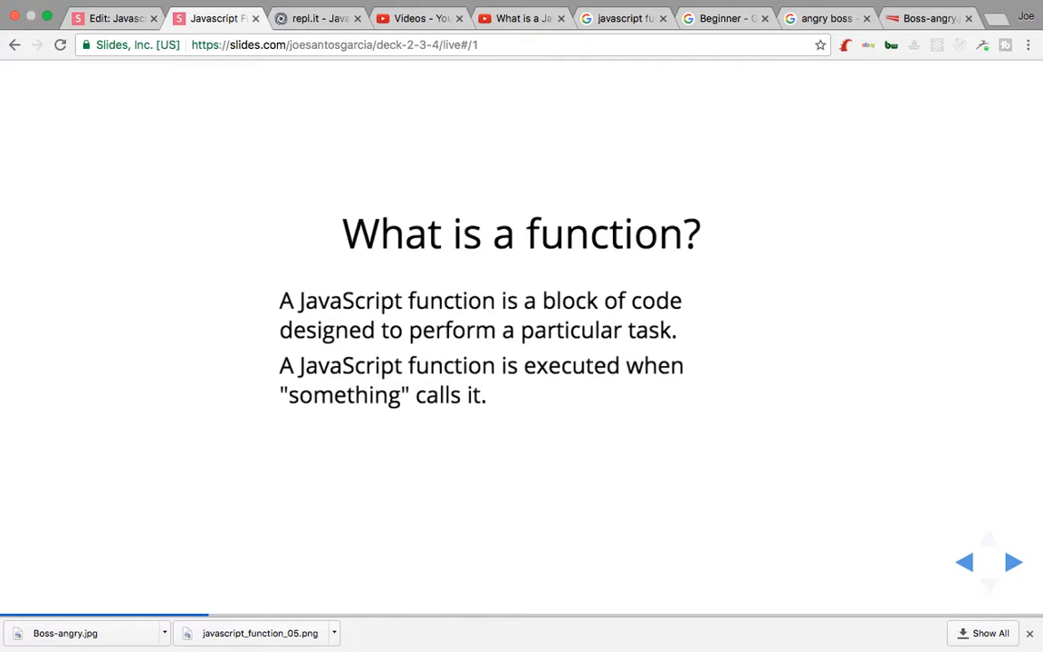
click(1013, 561)
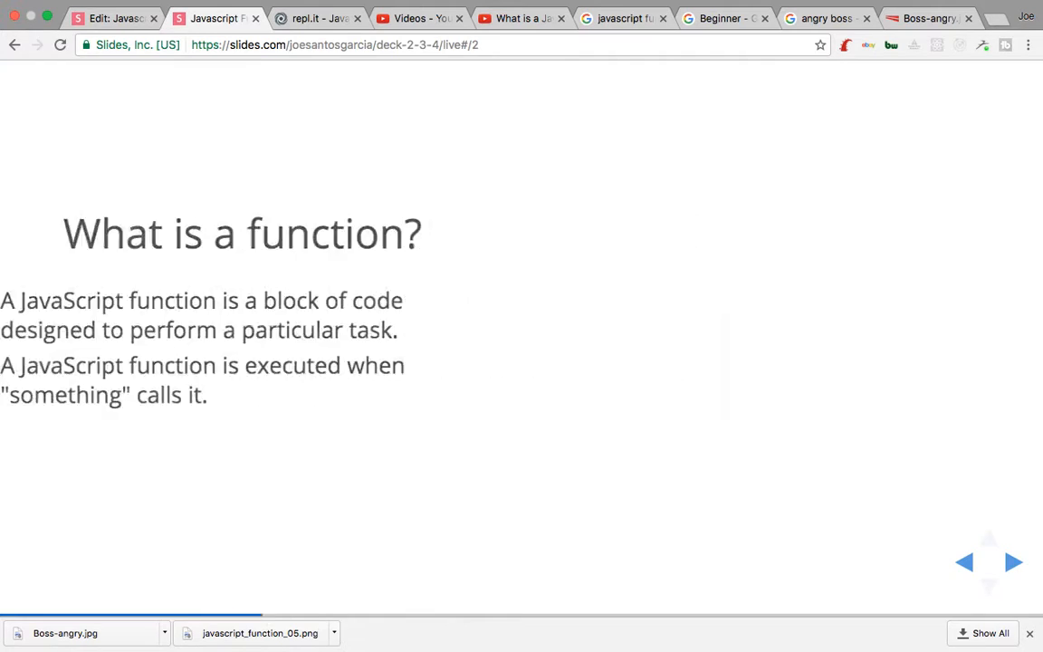
click(1014, 561)
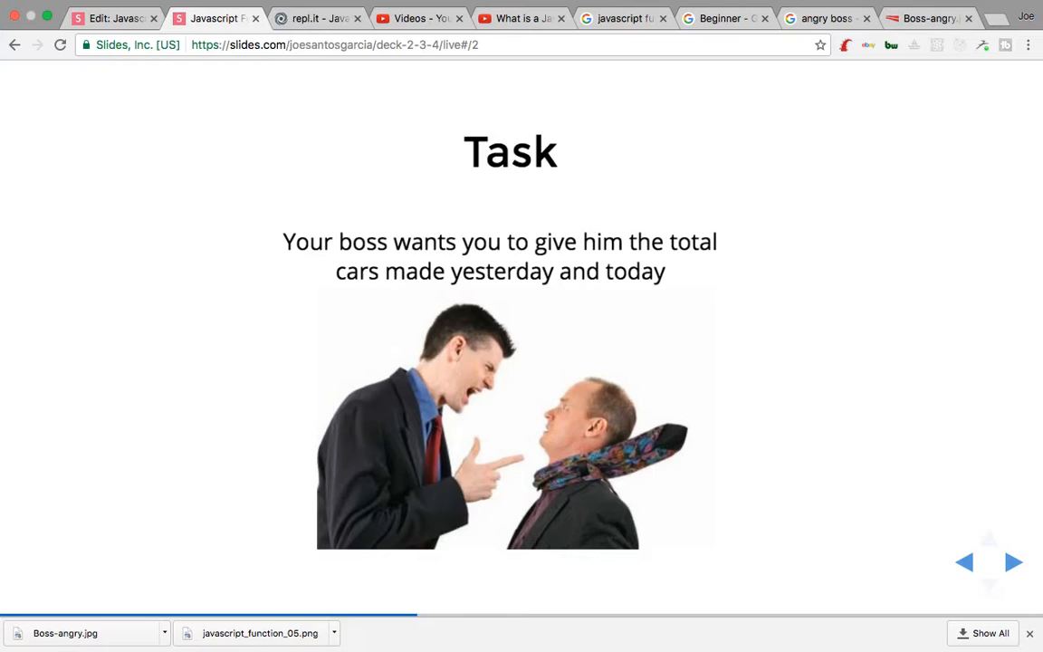
Advance one slide to 'DRY — Don't Repeat Your Self'.
click(1013, 561)
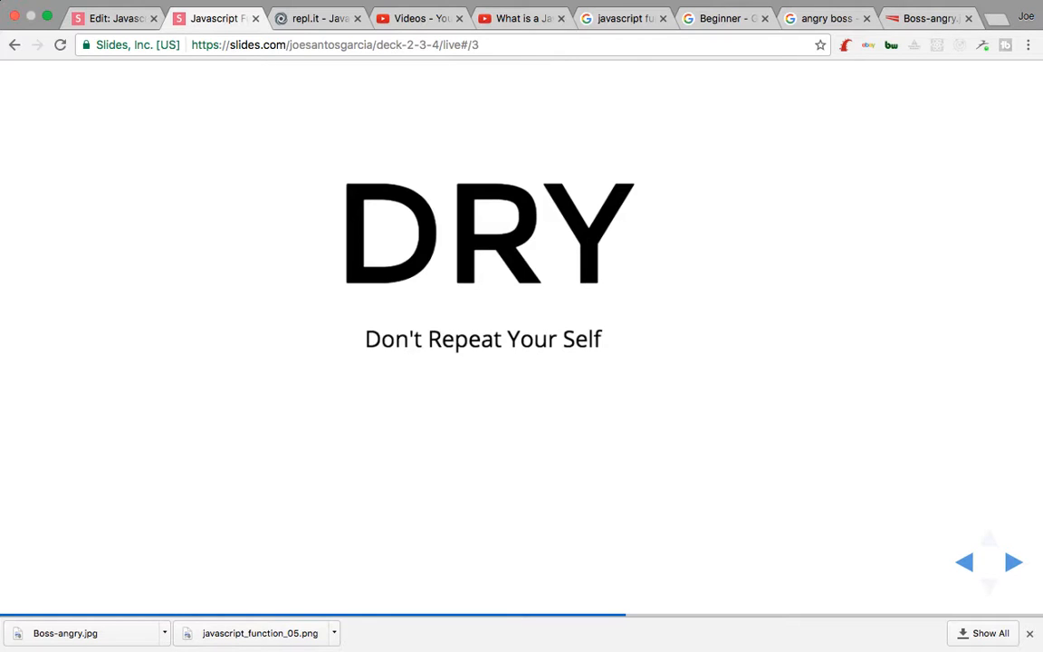
Advance one slide to Option 1 with the totalCars function code.
click(1013, 561)
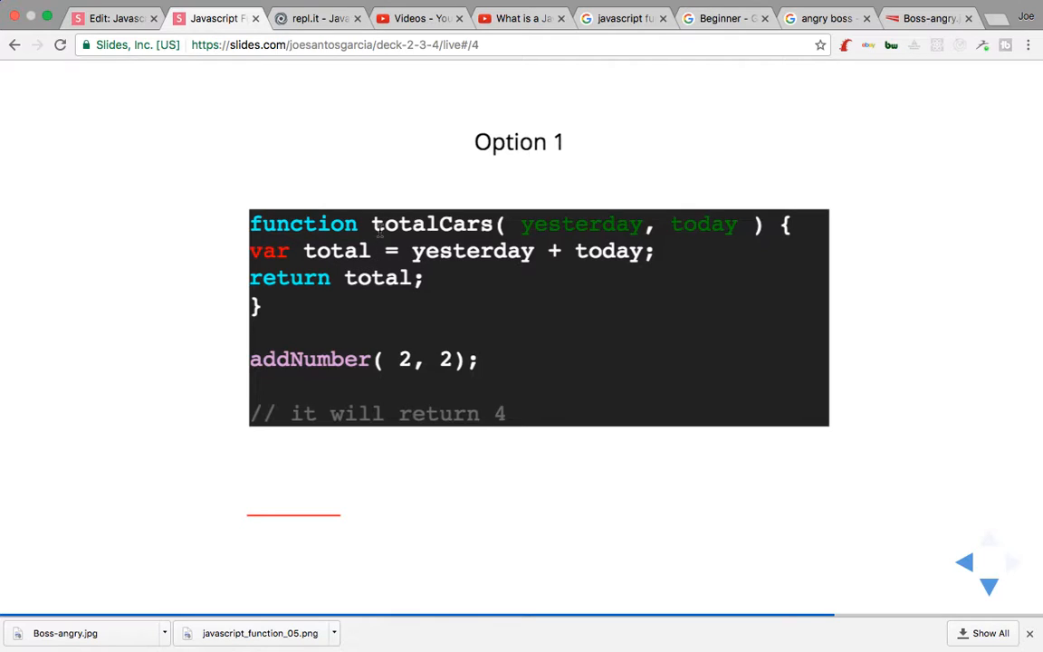
mouse_move(493, 166)
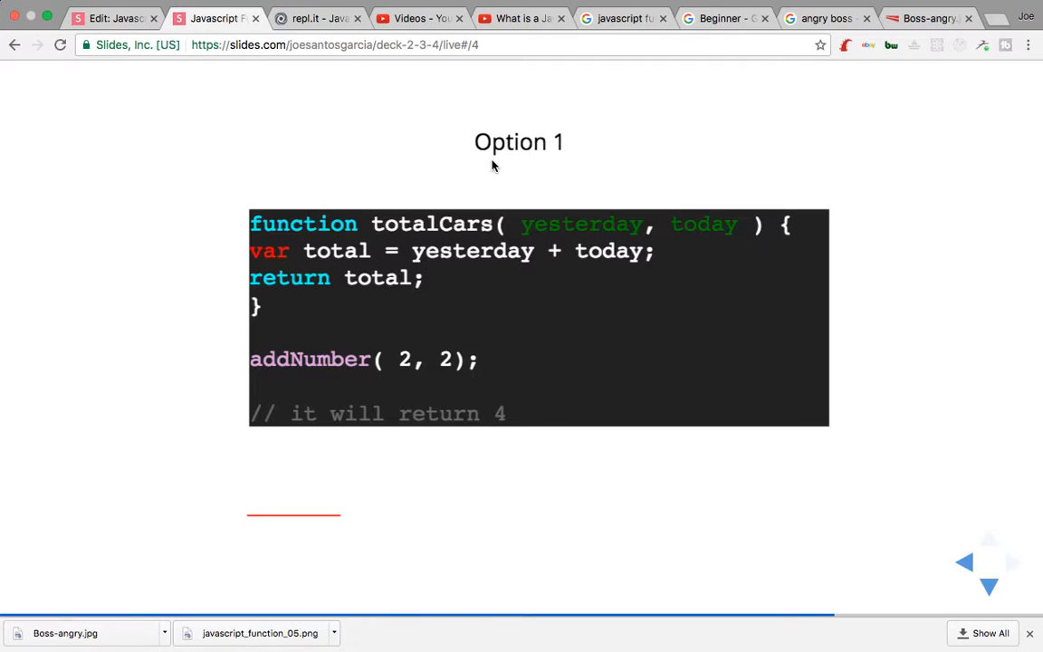
mouse_move(496, 181)
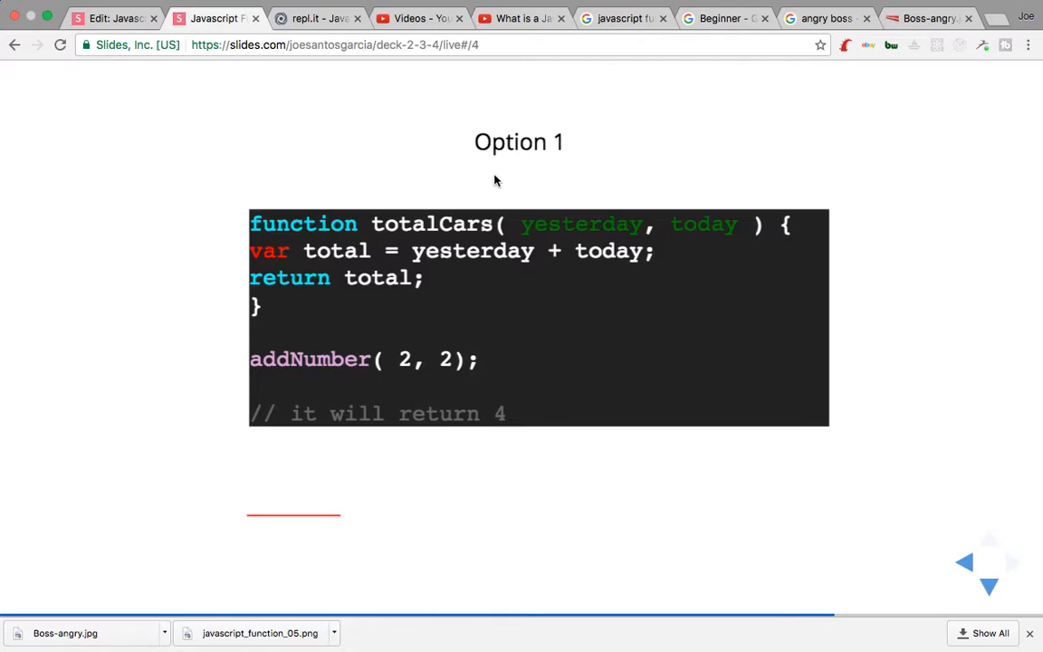
mouse_move(588, 243)
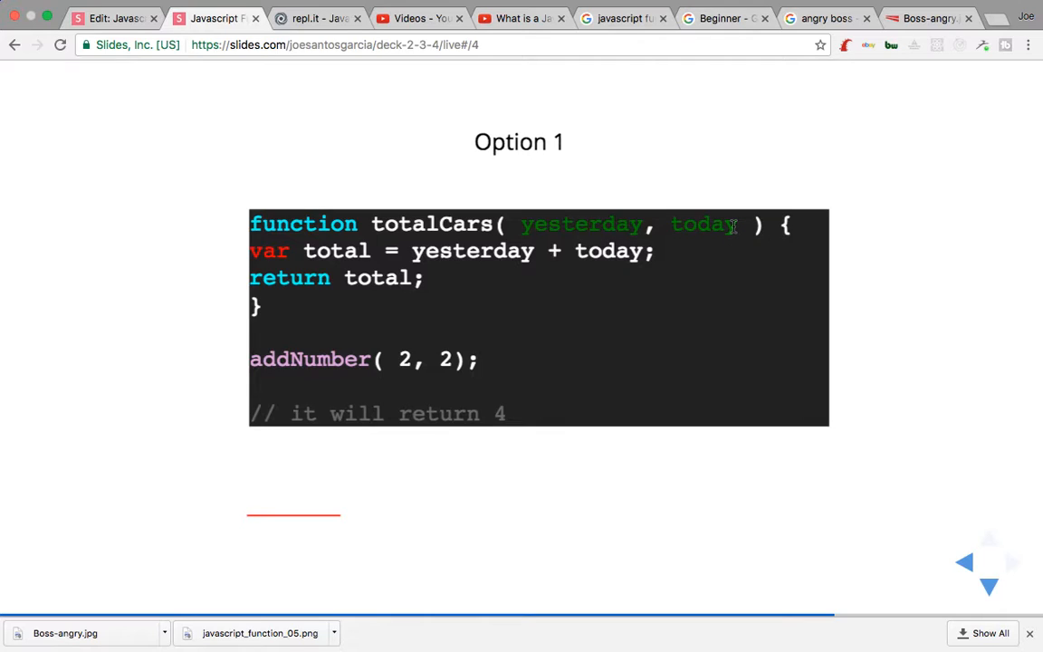
mouse_move(731, 228)
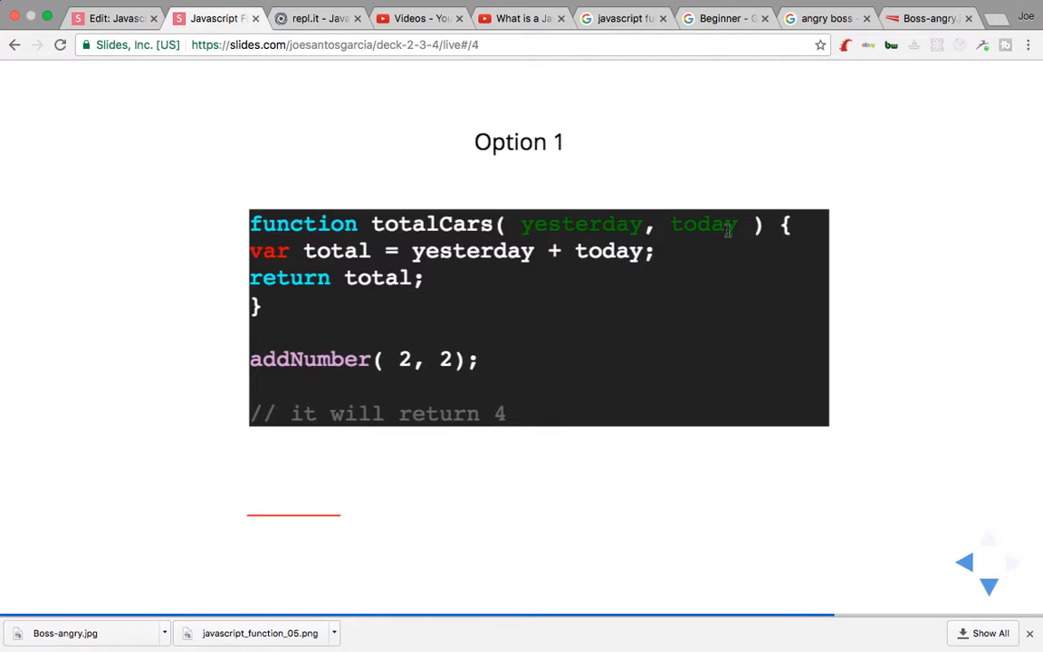
mouse_move(661, 224)
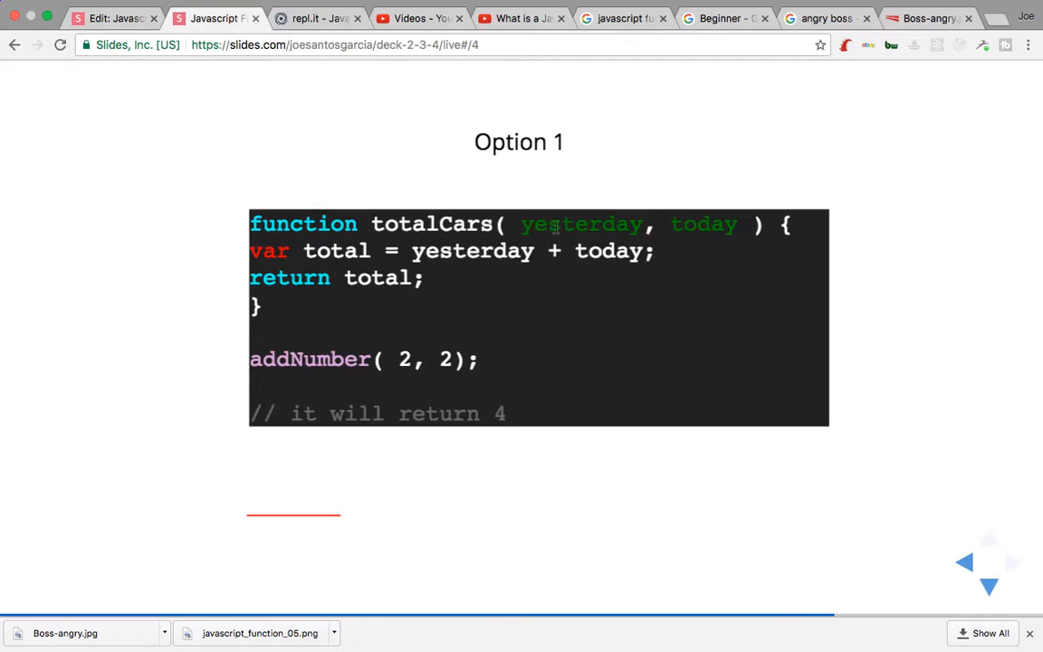
mouse_move(680, 231)
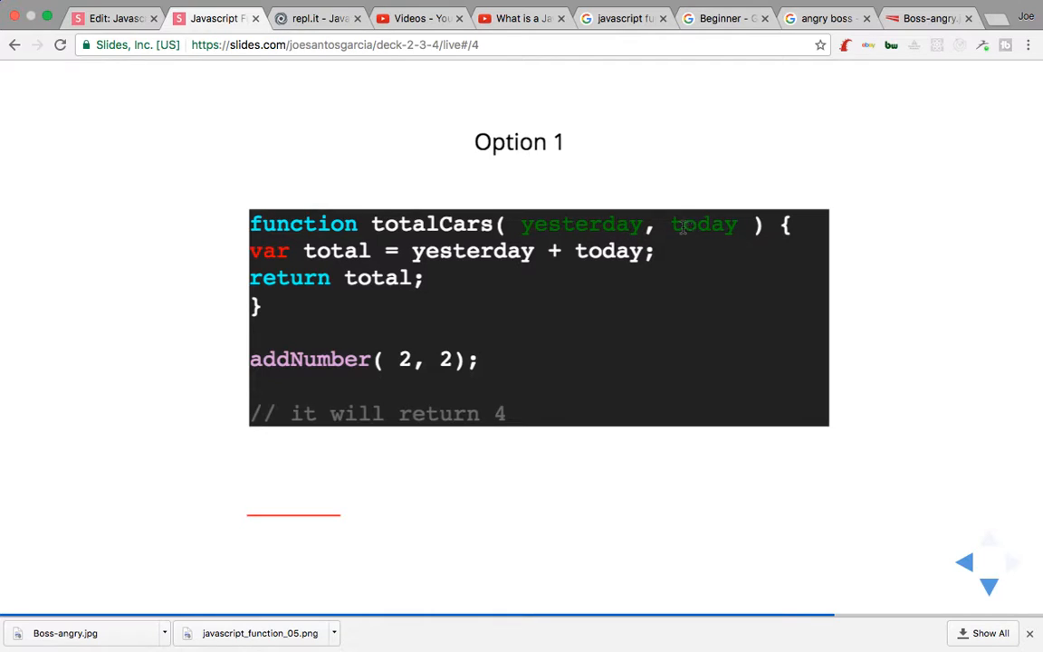
mouse_move(463, 282)
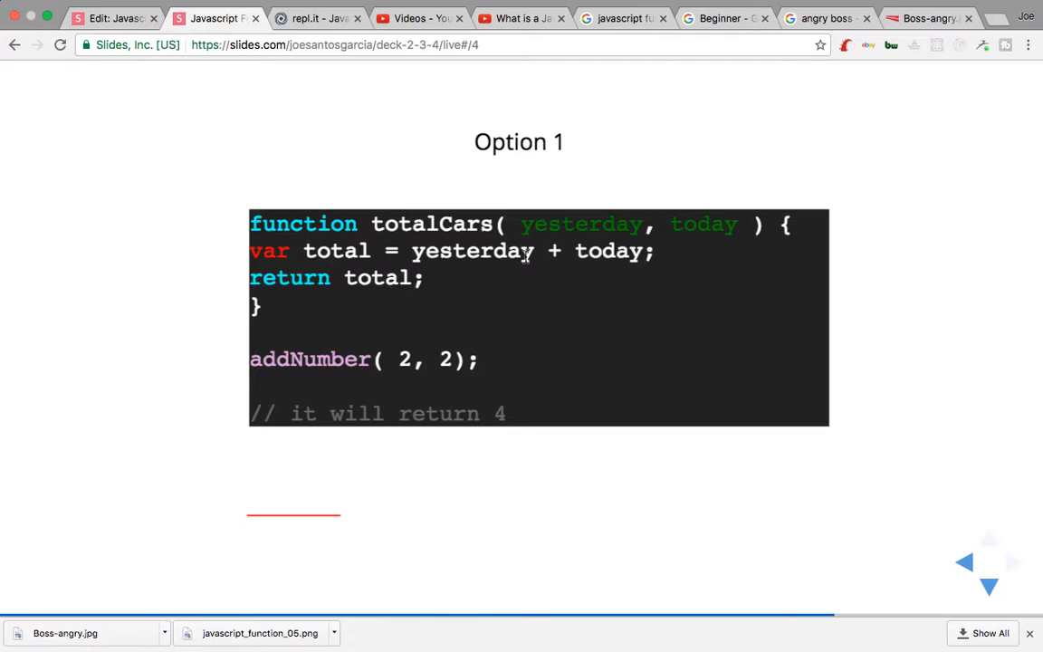
mouse_move(563, 228)
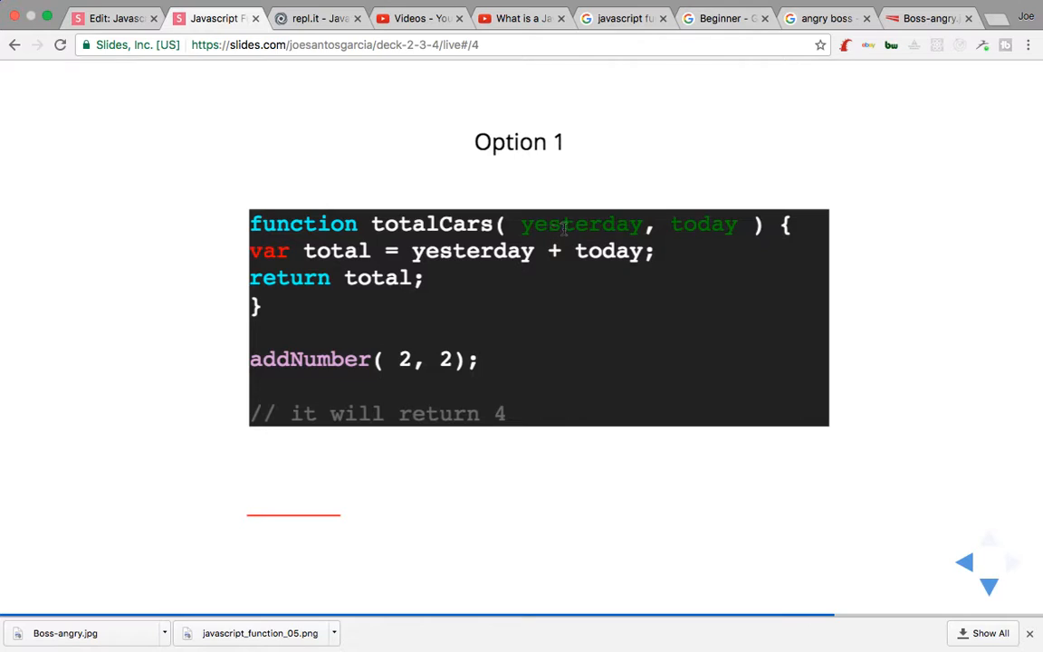
mouse_move(798, 228)
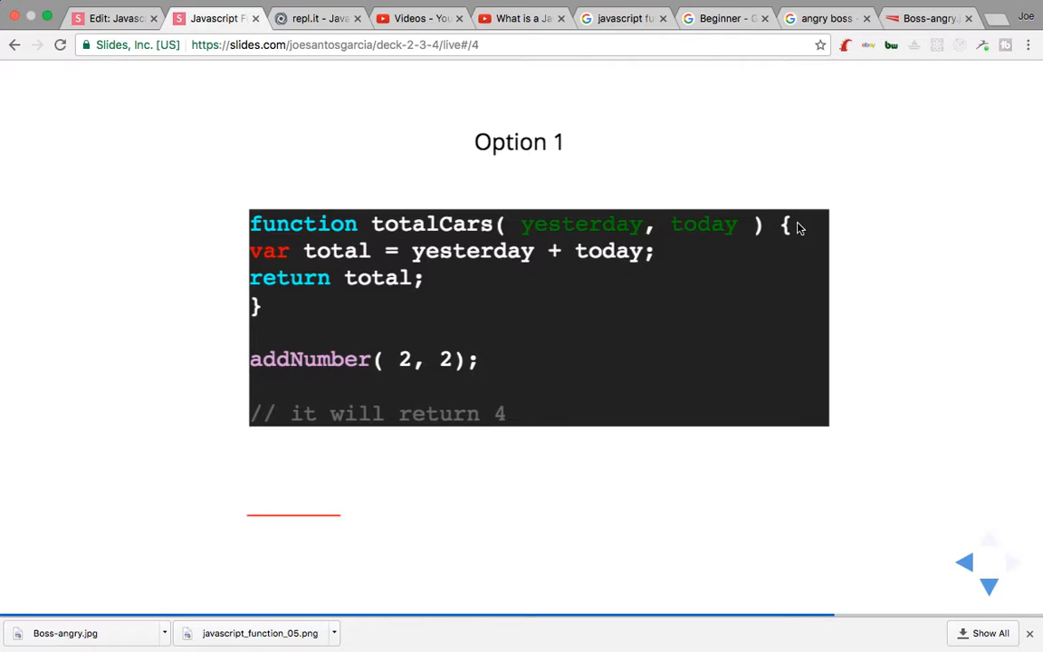
mouse_move(353, 338)
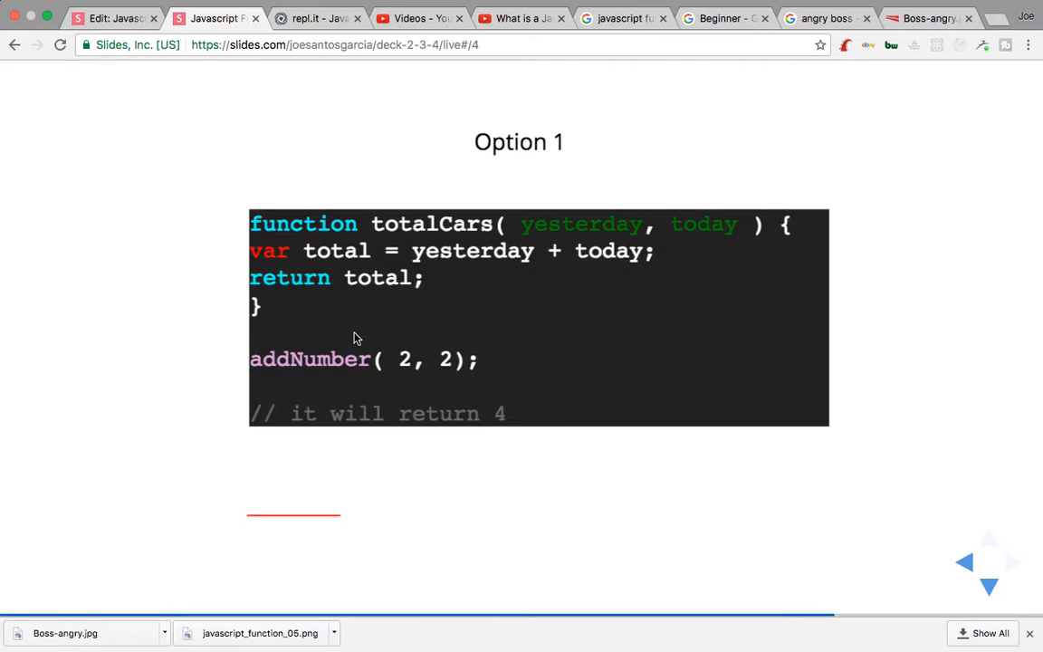
mouse_move(304, 322)
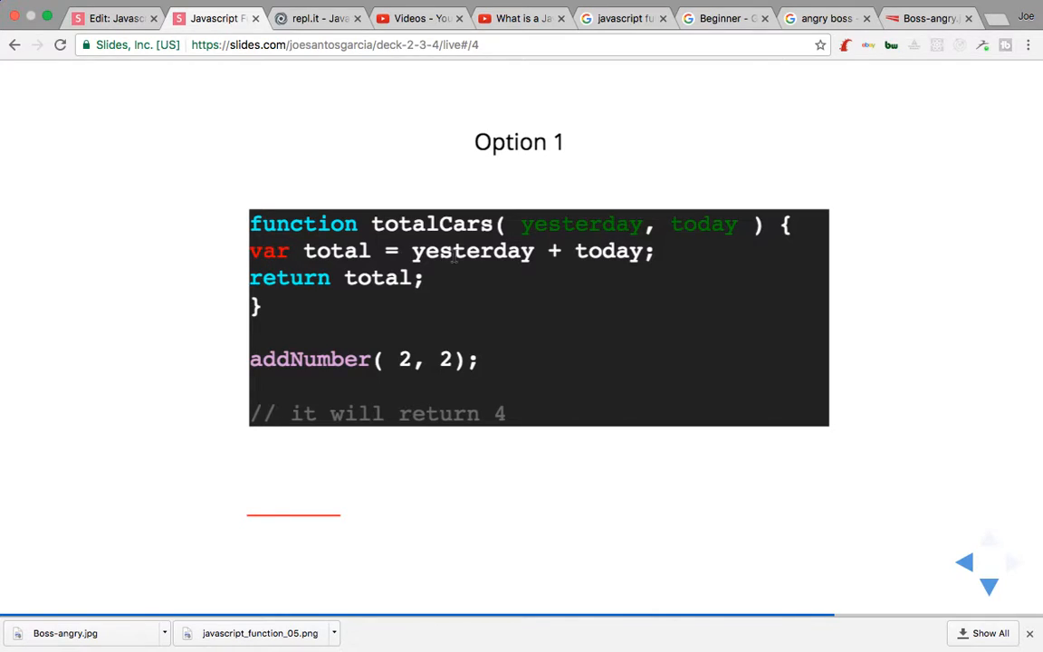
mouse_move(496, 275)
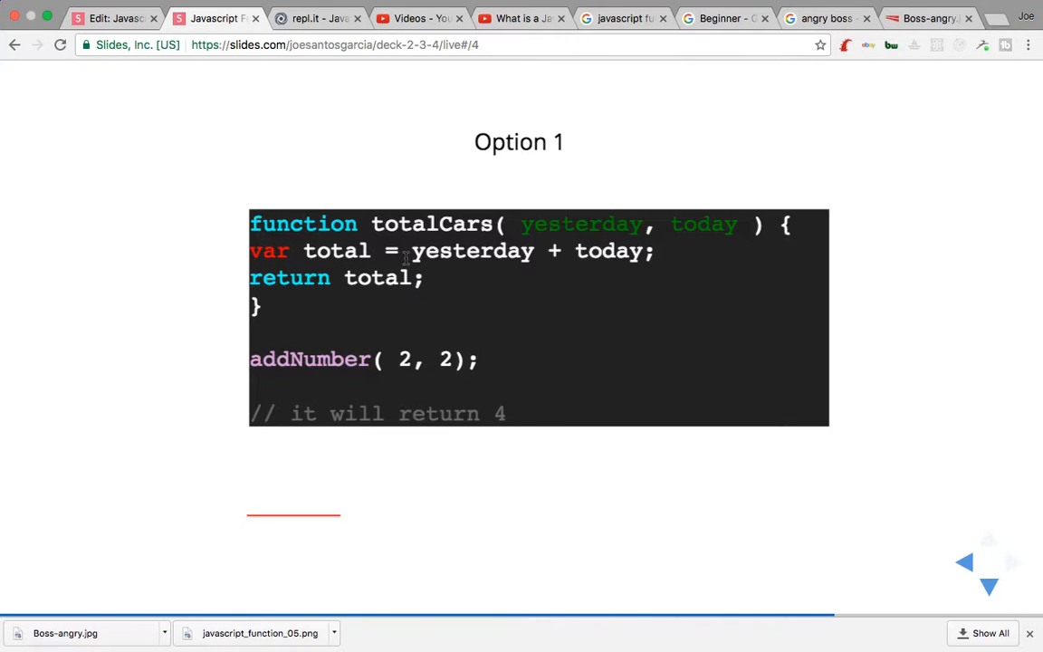
mouse_move(568, 275)
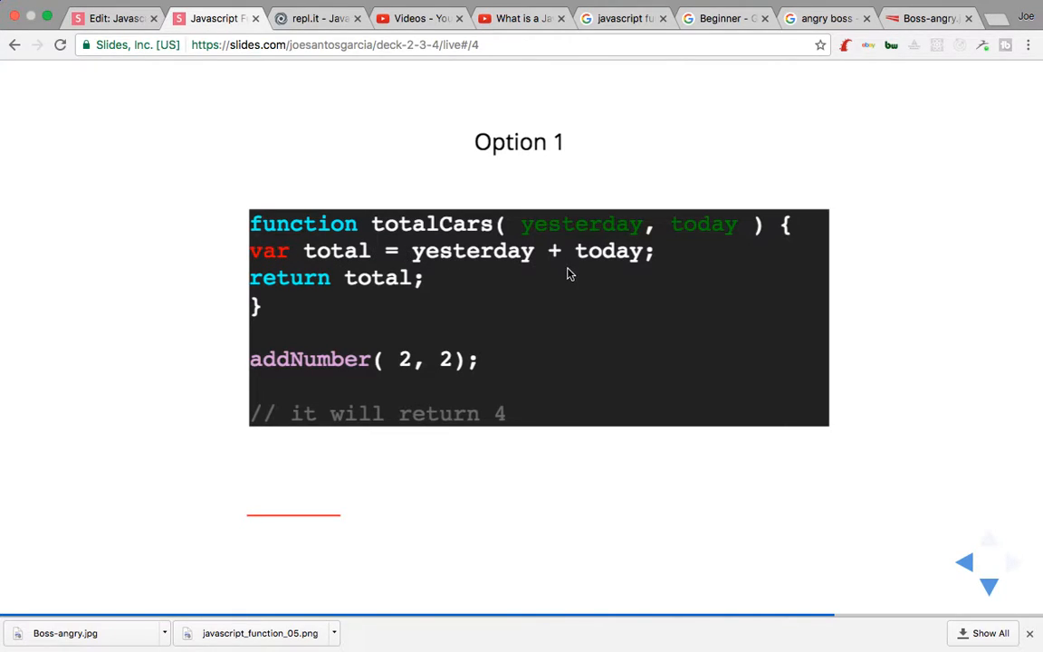
mouse_move(662, 271)
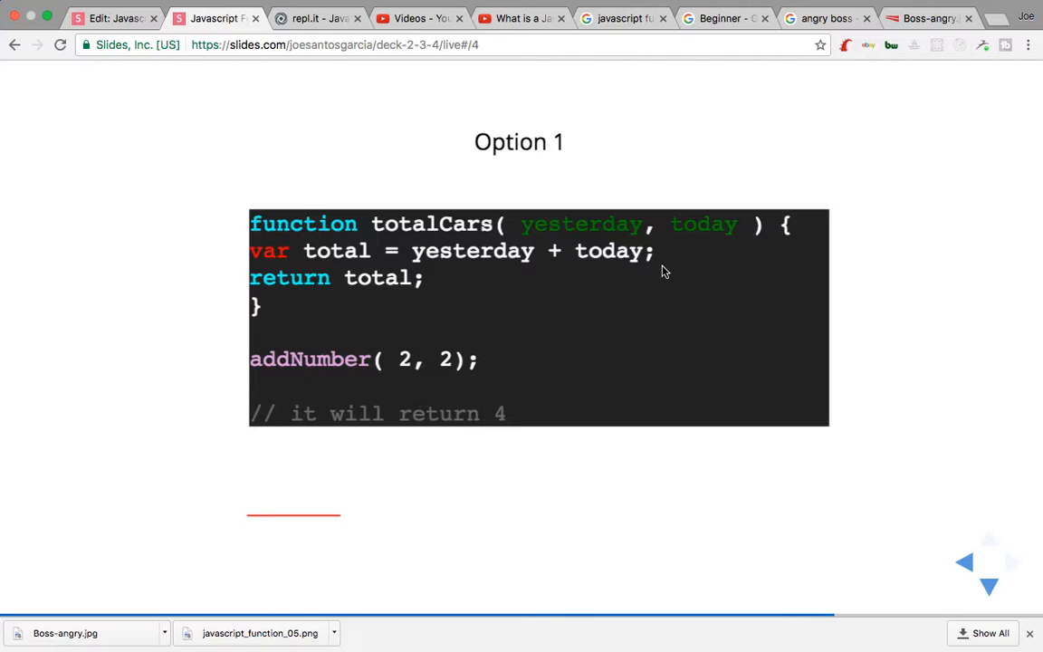
mouse_move(272, 286)
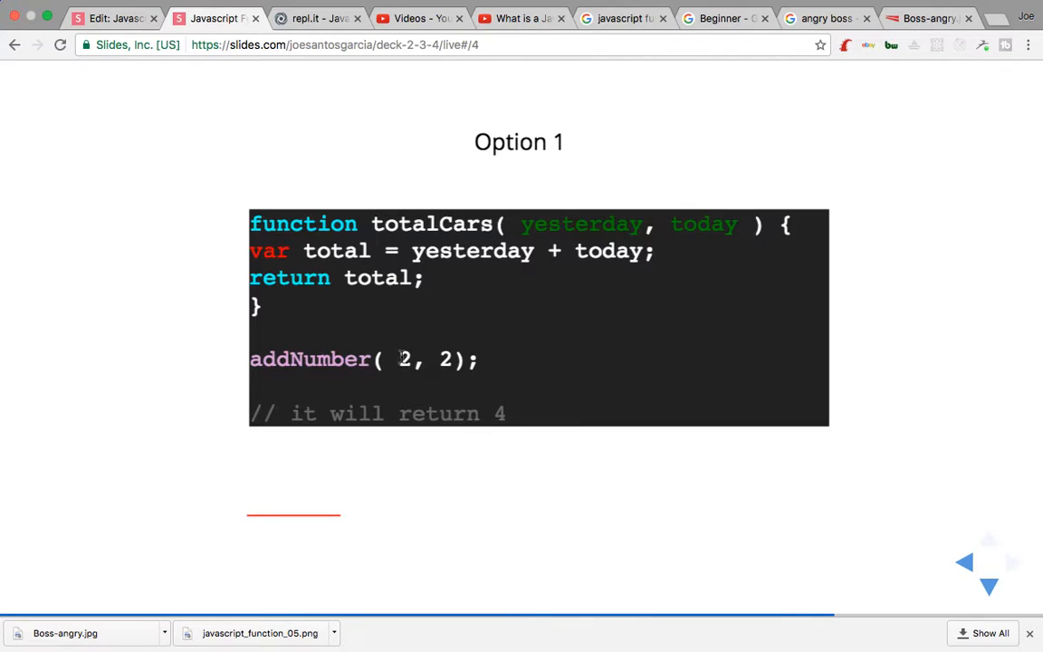
mouse_move(419, 380)
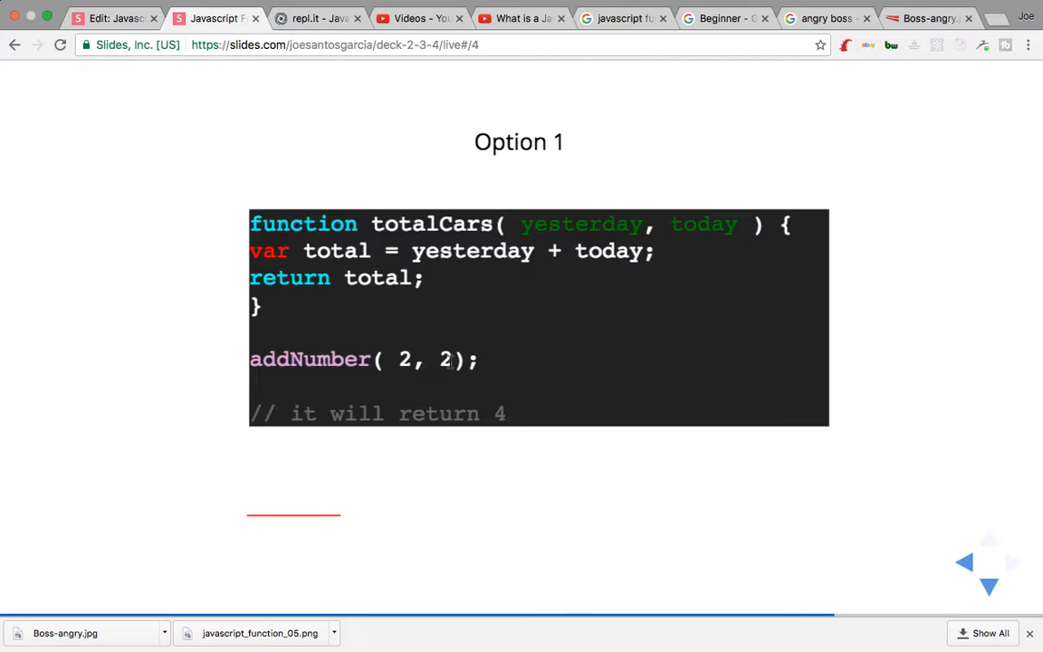
mouse_move(431, 423)
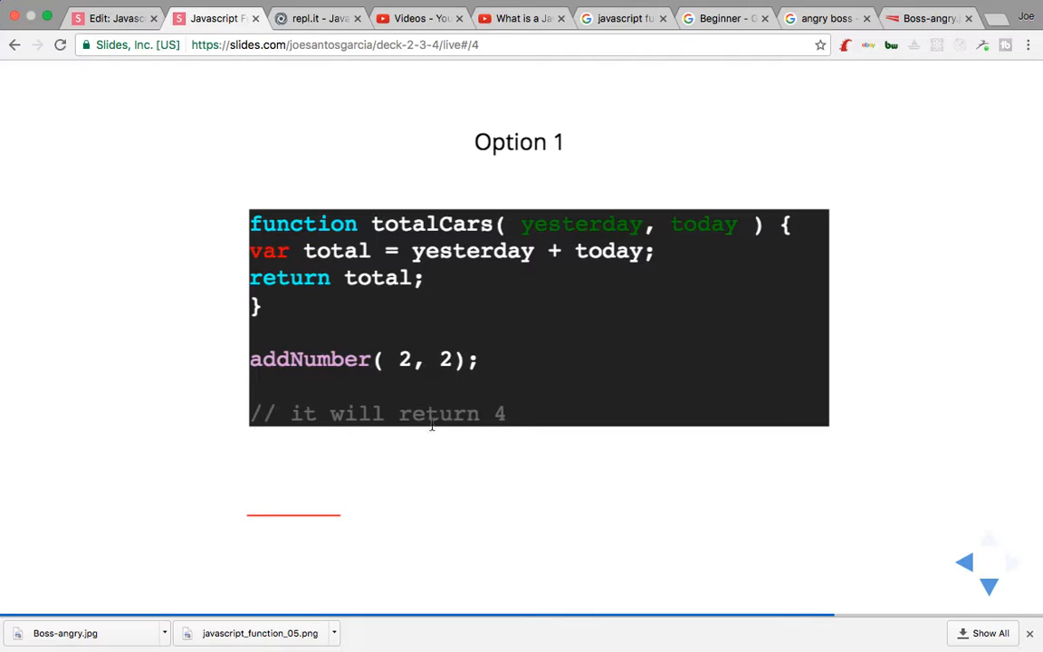
mouse_move(279, 371)
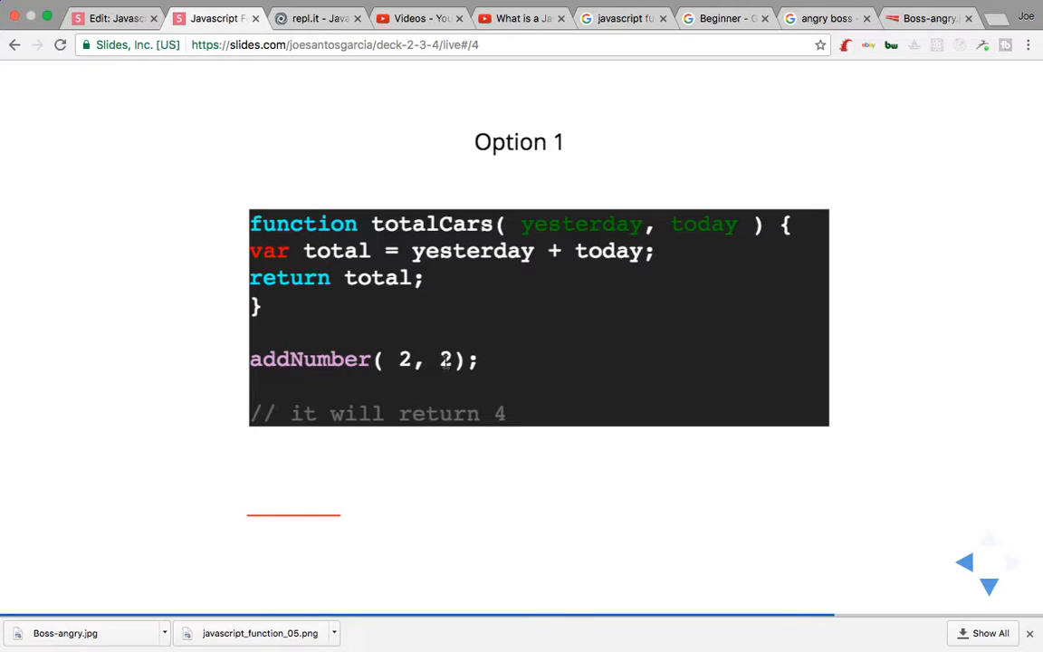
mouse_move(395, 384)
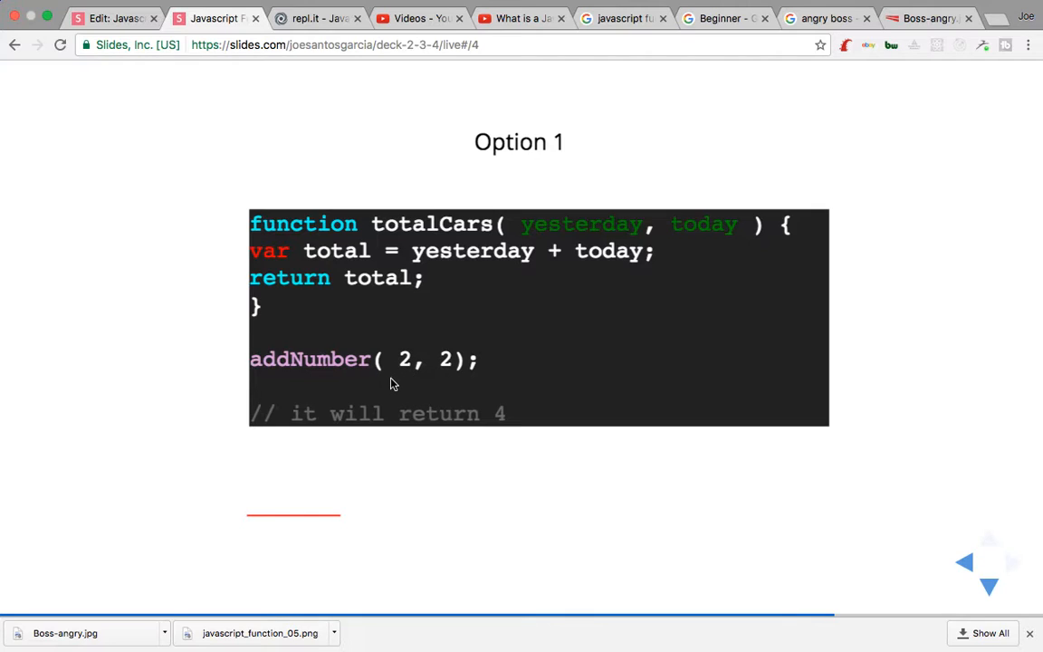
mouse_move(467, 353)
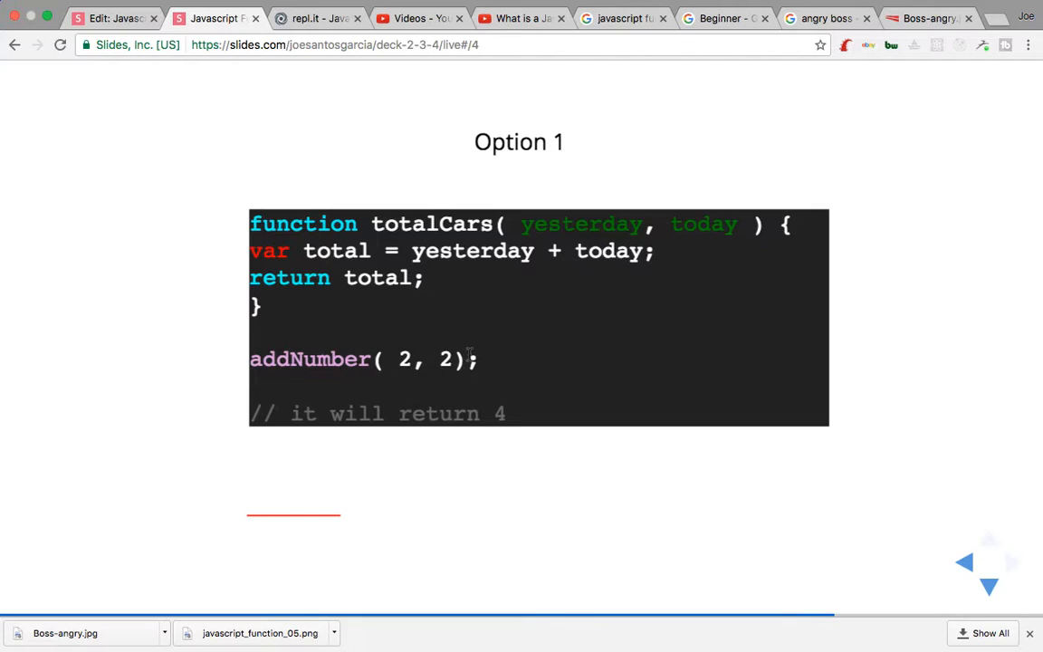
mouse_move(431, 402)
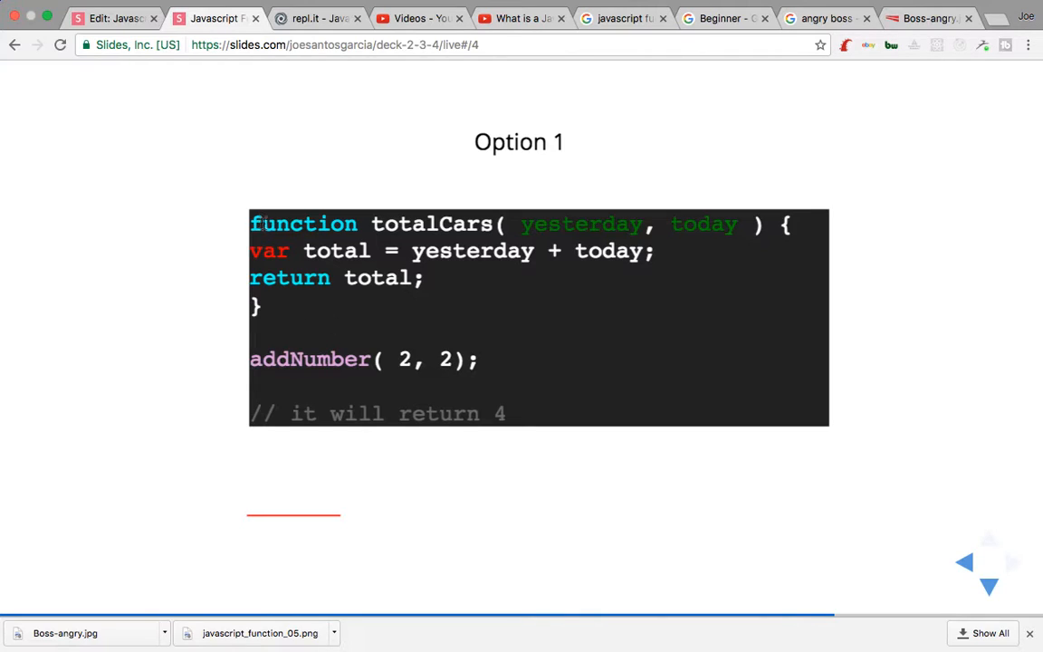
mouse_move(351, 235)
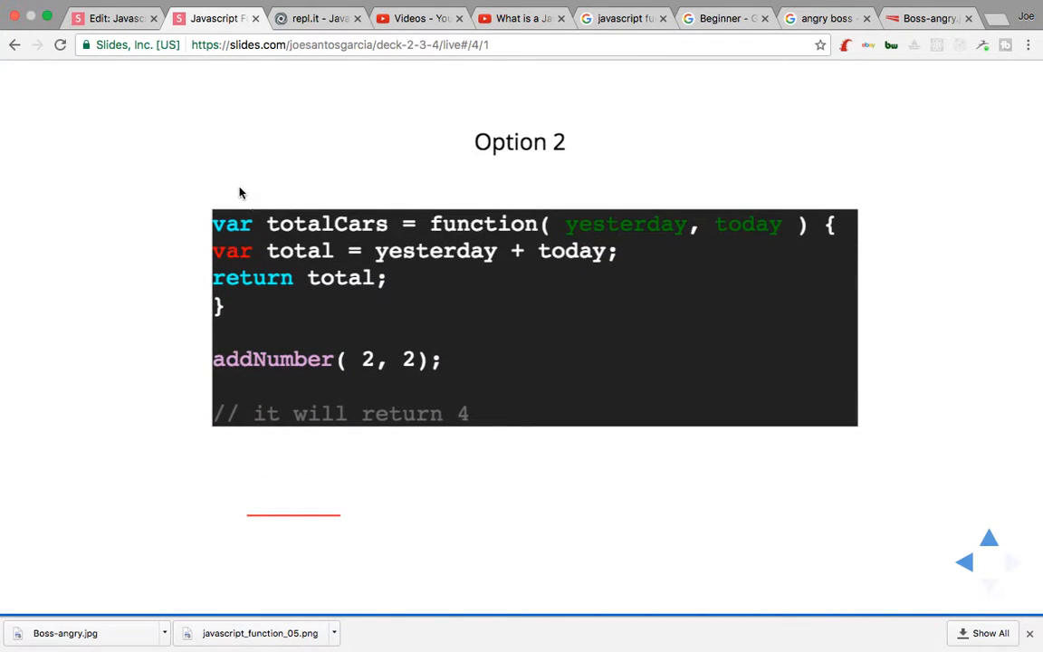
mouse_move(234, 237)
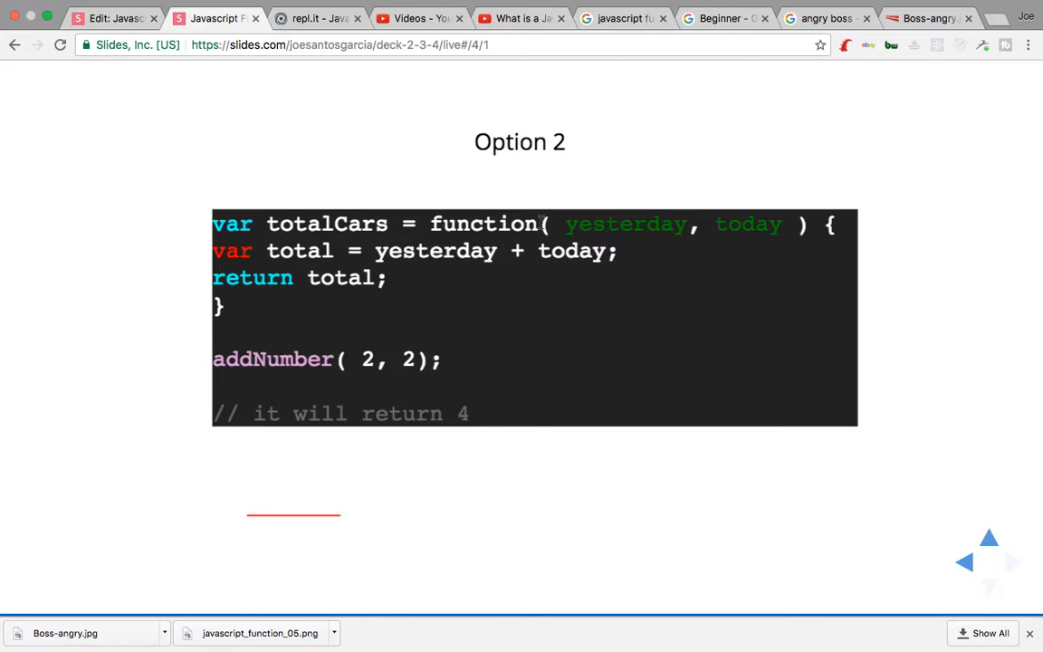
mouse_move(691, 342)
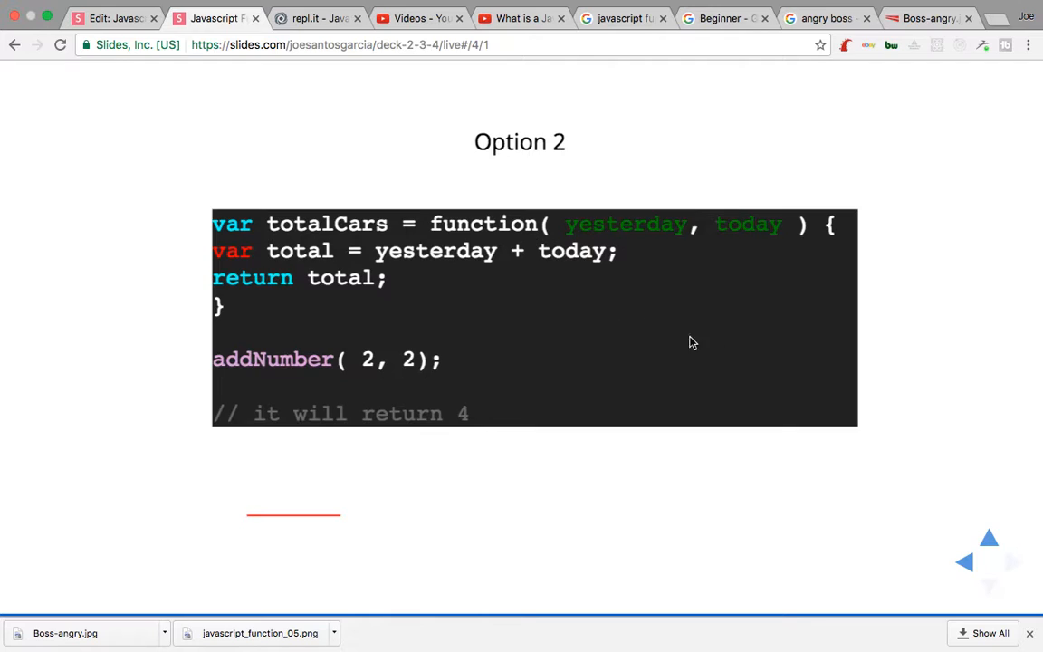
mouse_move(668, 396)
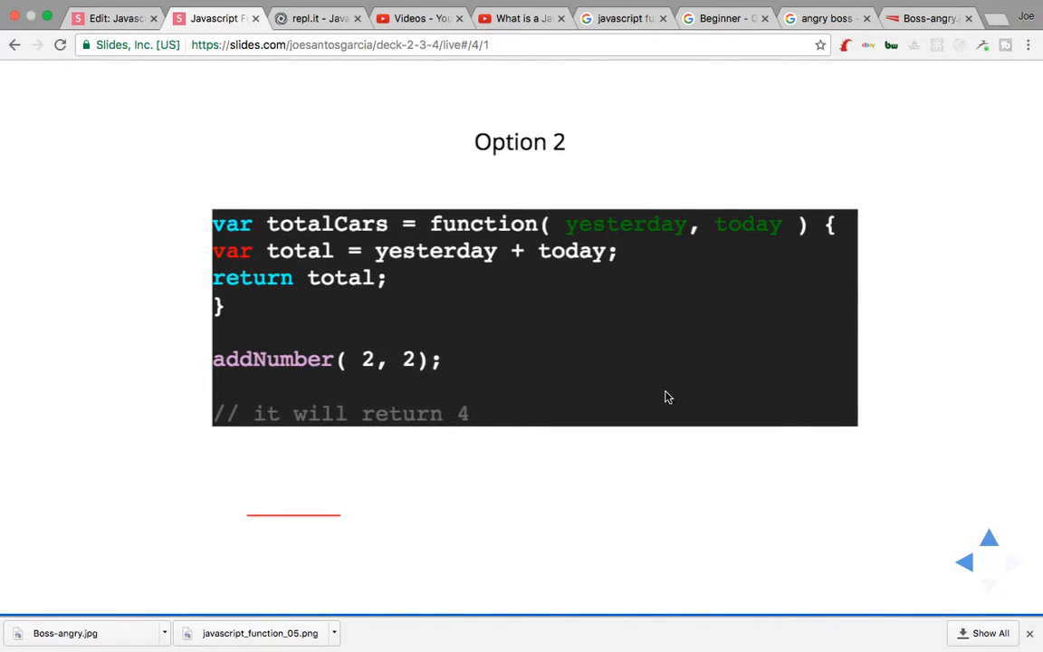
Navigate back toward the Option 1 totalCars function declaration slide.
click(989, 586)
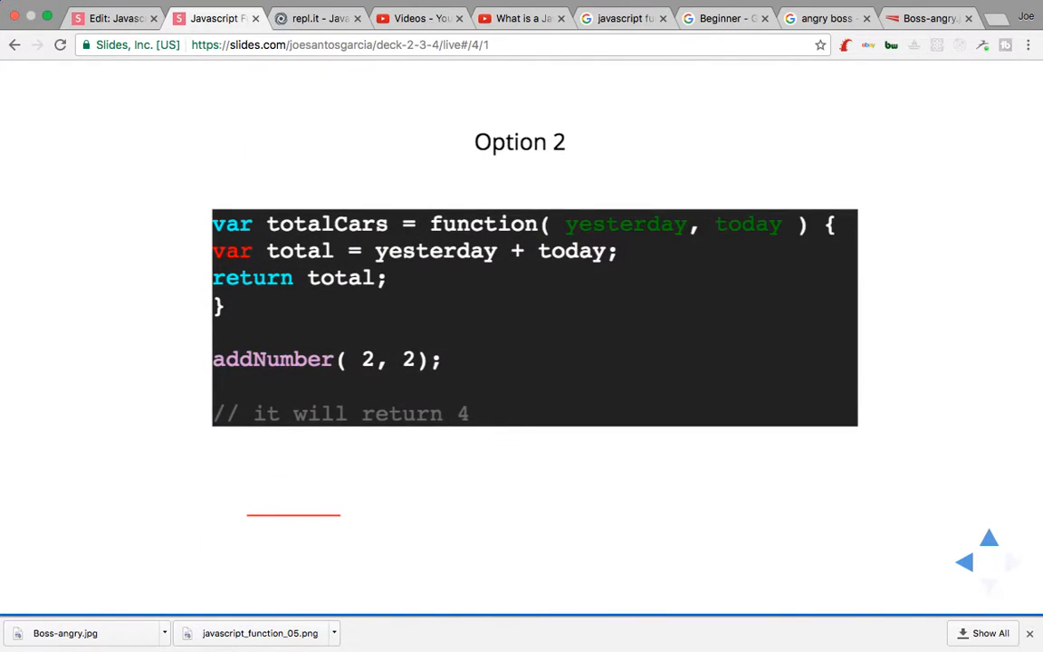
mouse_move(601, 235)
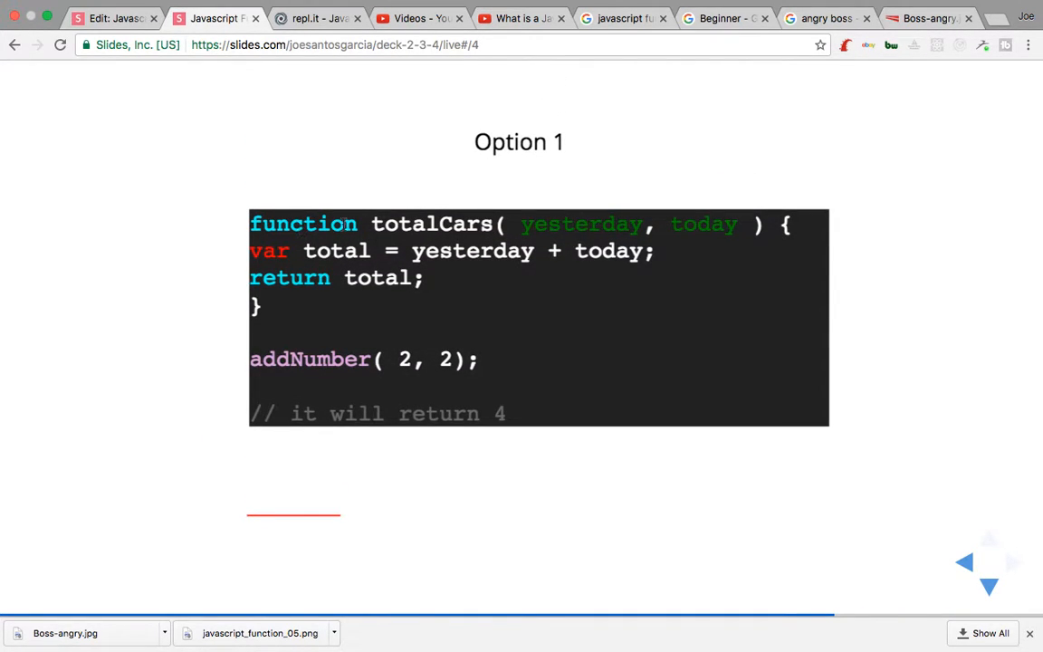
mouse_move(514, 260)
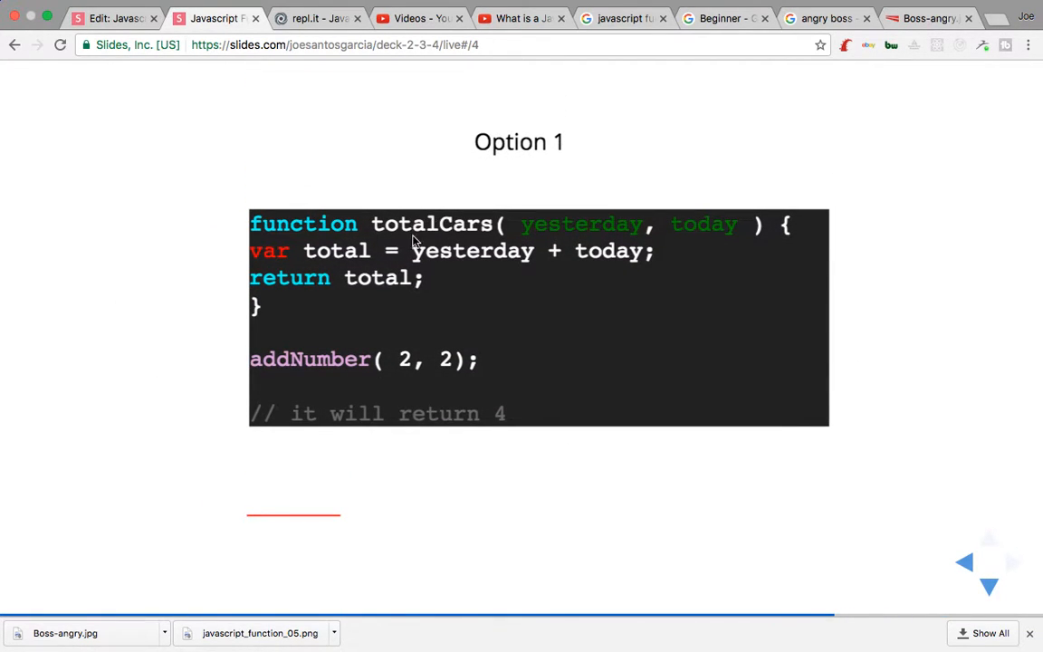
mouse_move(405, 347)
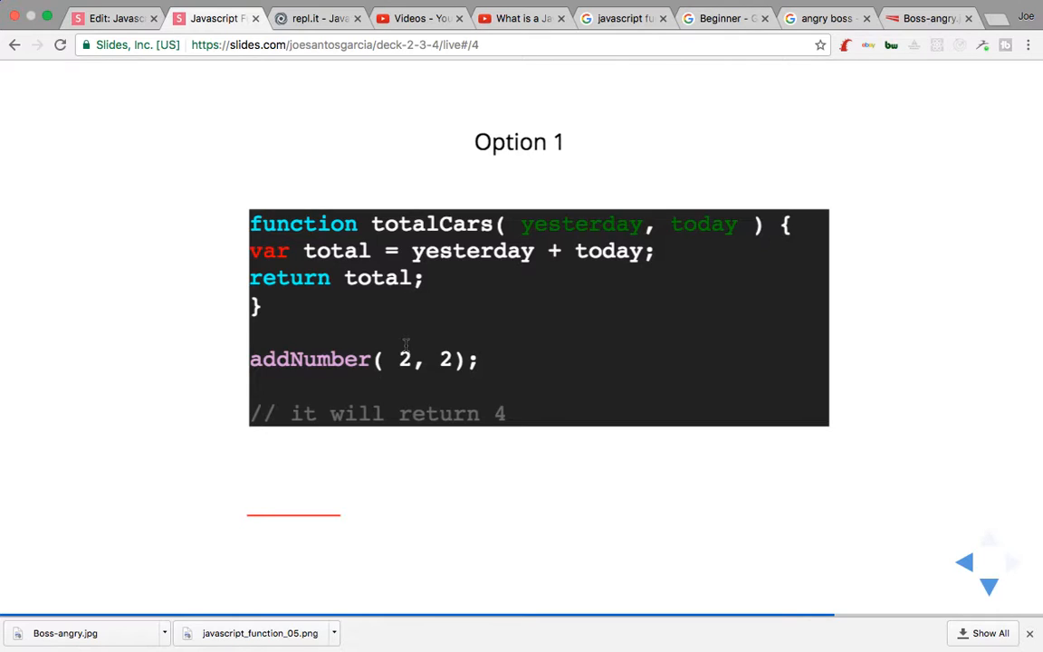
Leave the Option 1 slide and switch to the repl.it JavaScript editor tab.
click(988, 585)
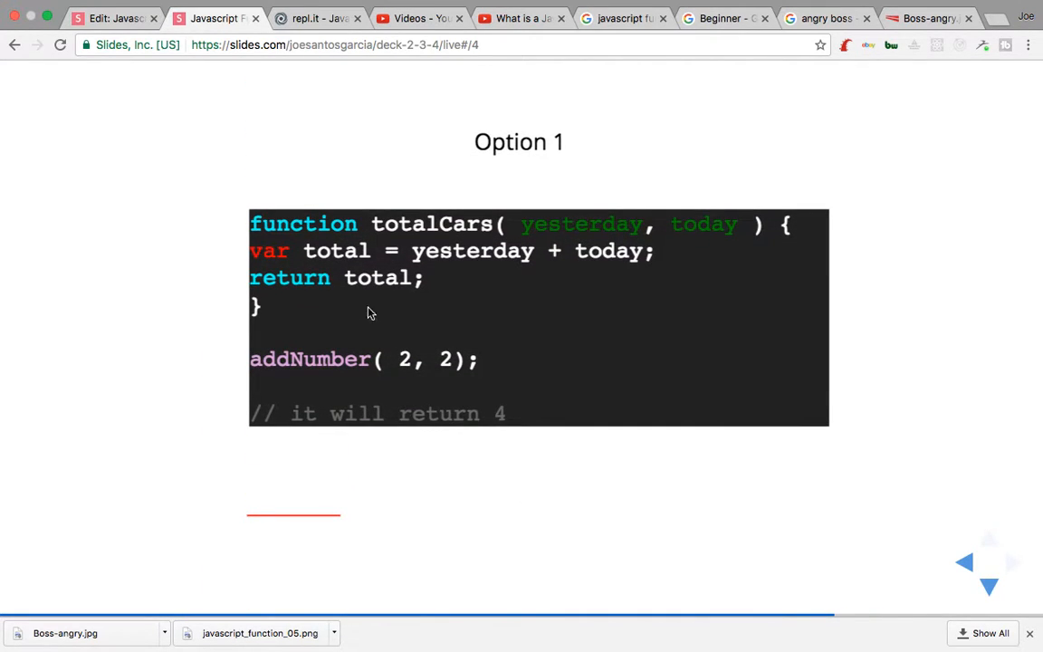
mouse_move(218, 193)
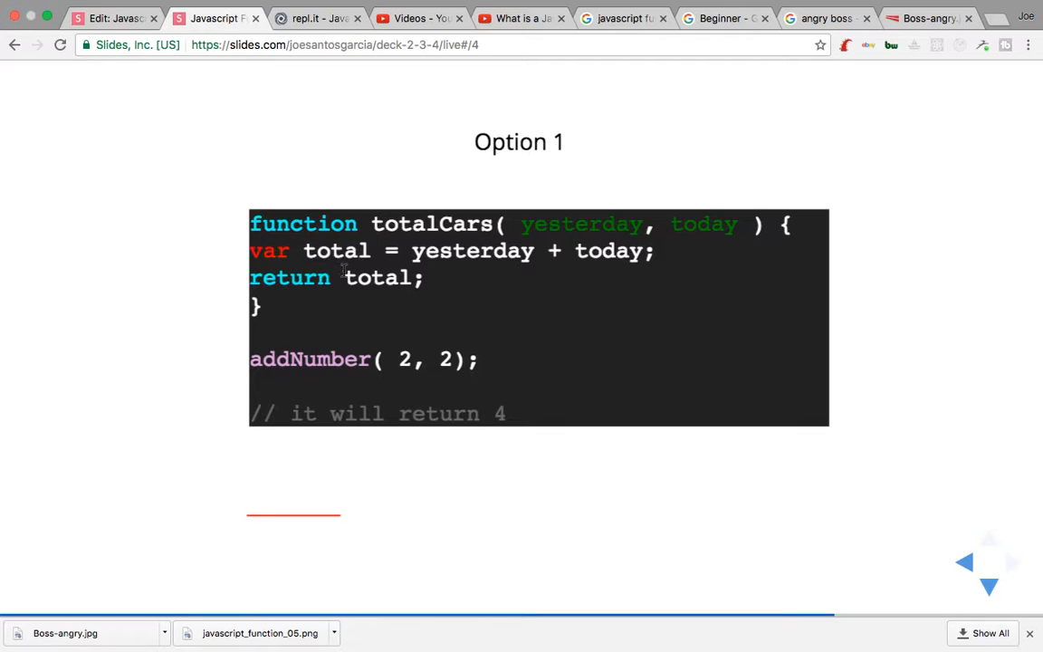
mouse_move(503, 275)
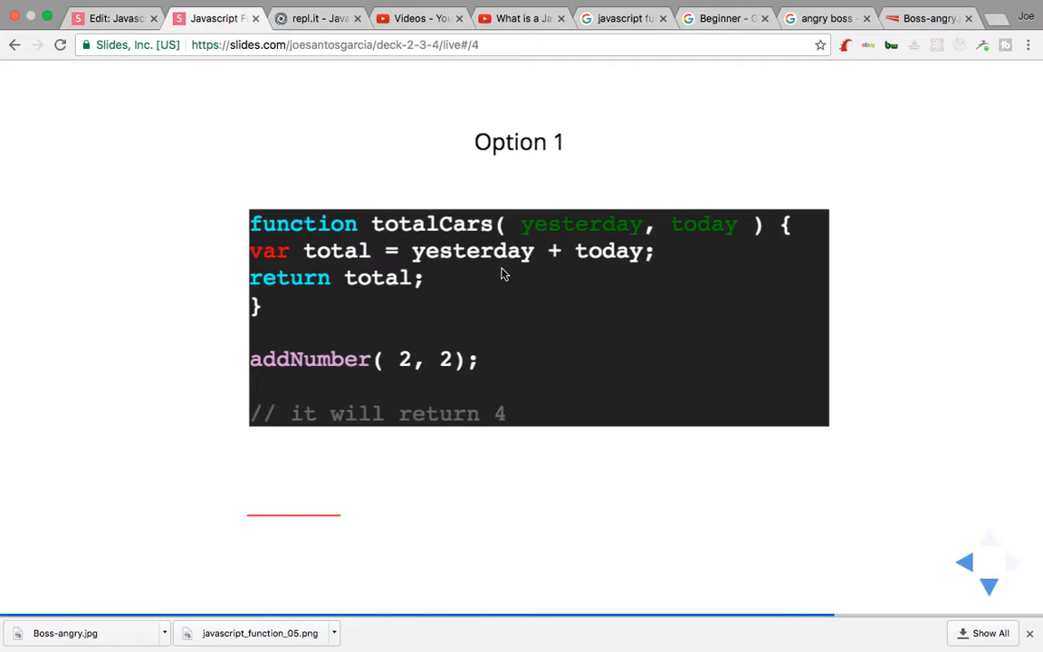
mouse_move(622, 257)
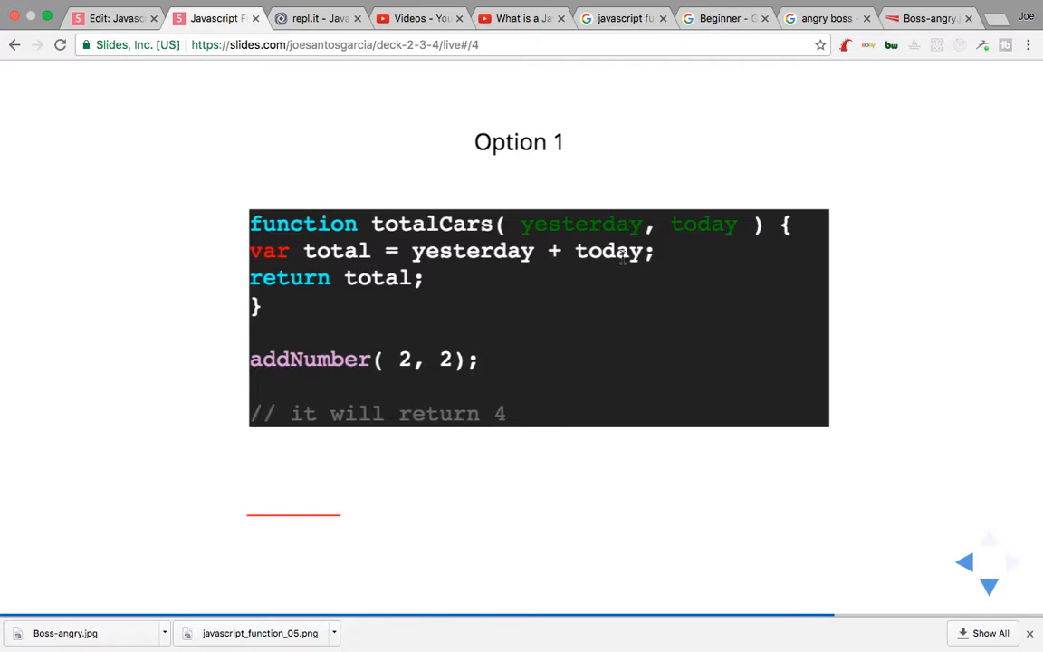
mouse_move(412, 283)
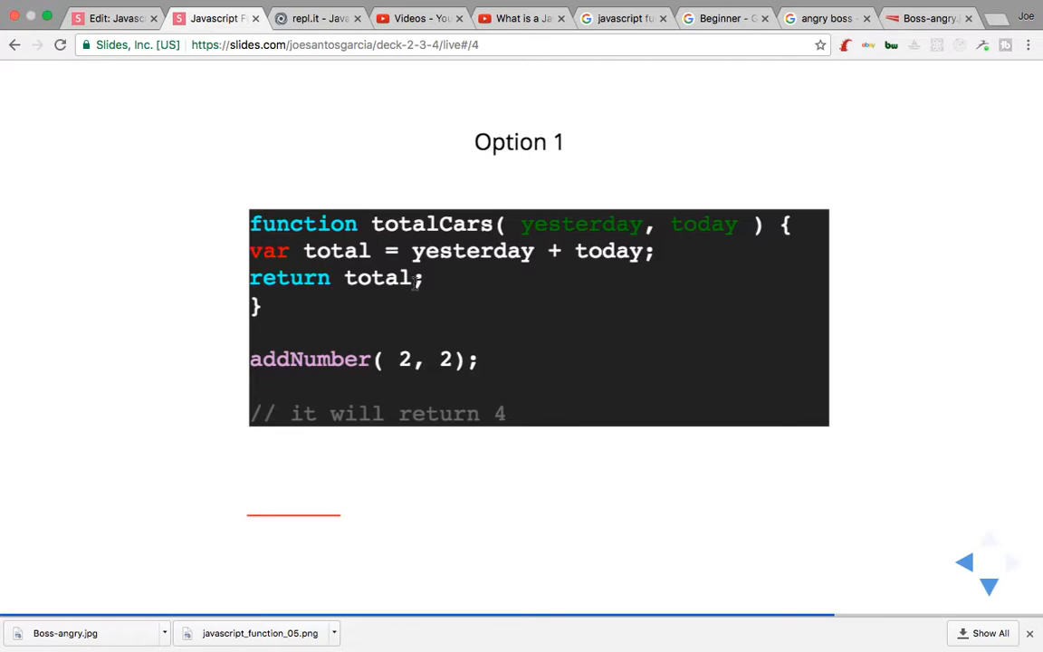
mouse_move(377, 379)
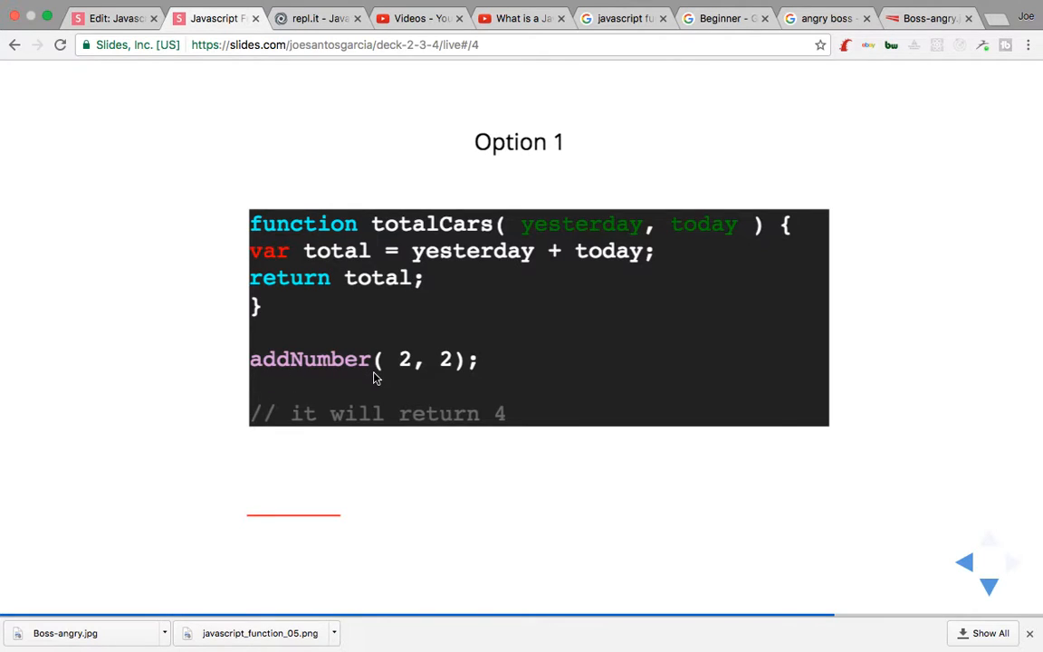
mouse_move(502, 418)
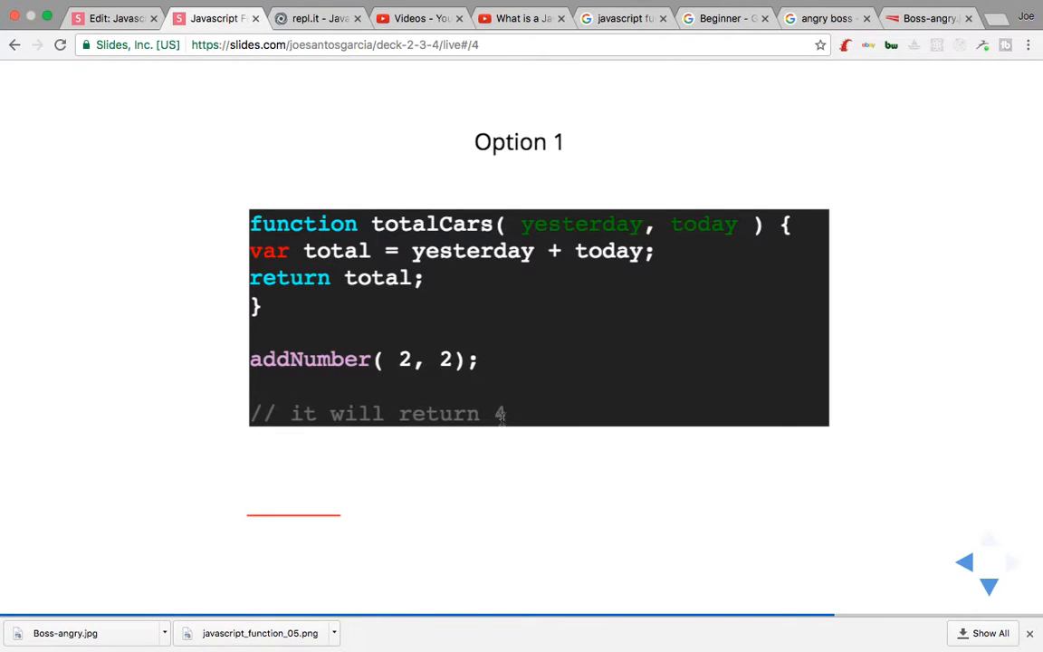
mouse_move(316, 81)
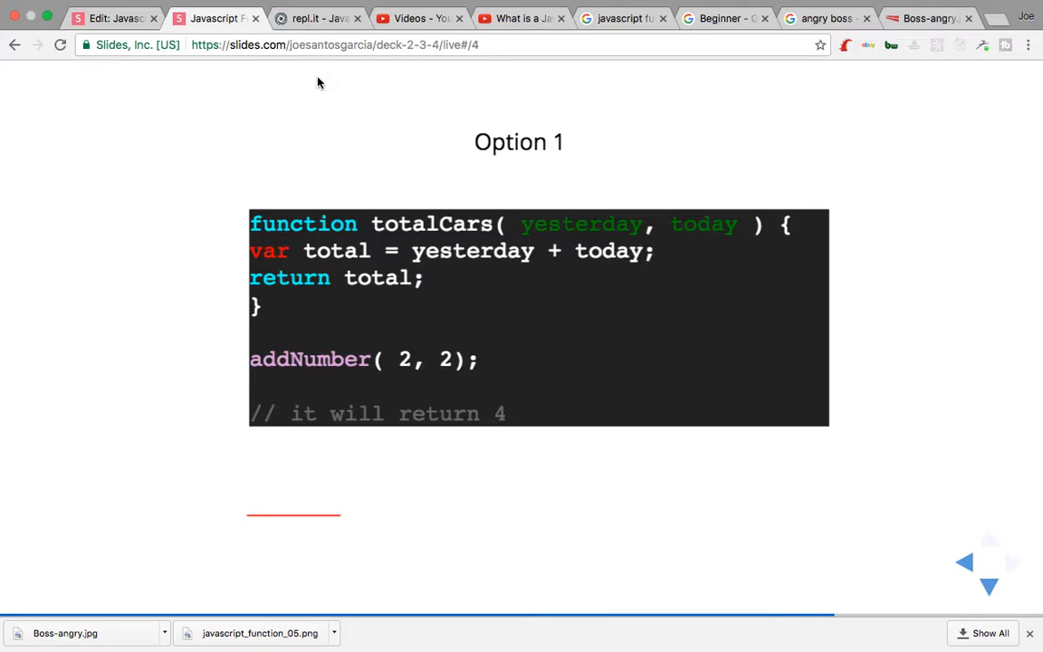
click(316, 18)
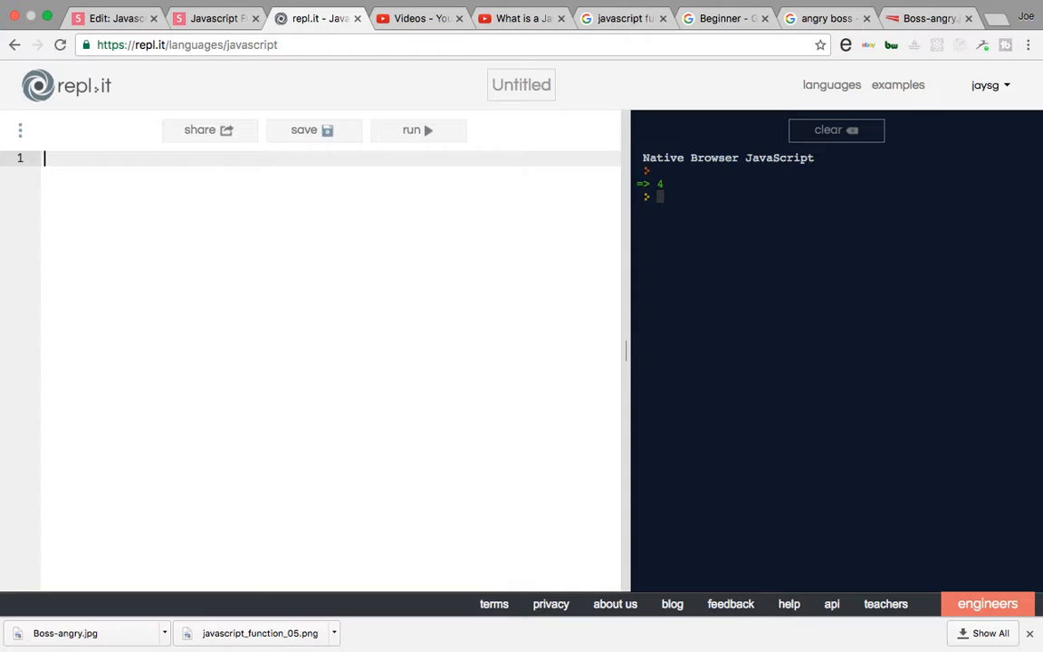
Write 'var userName = function(name) {' with an empty body.
text(var)
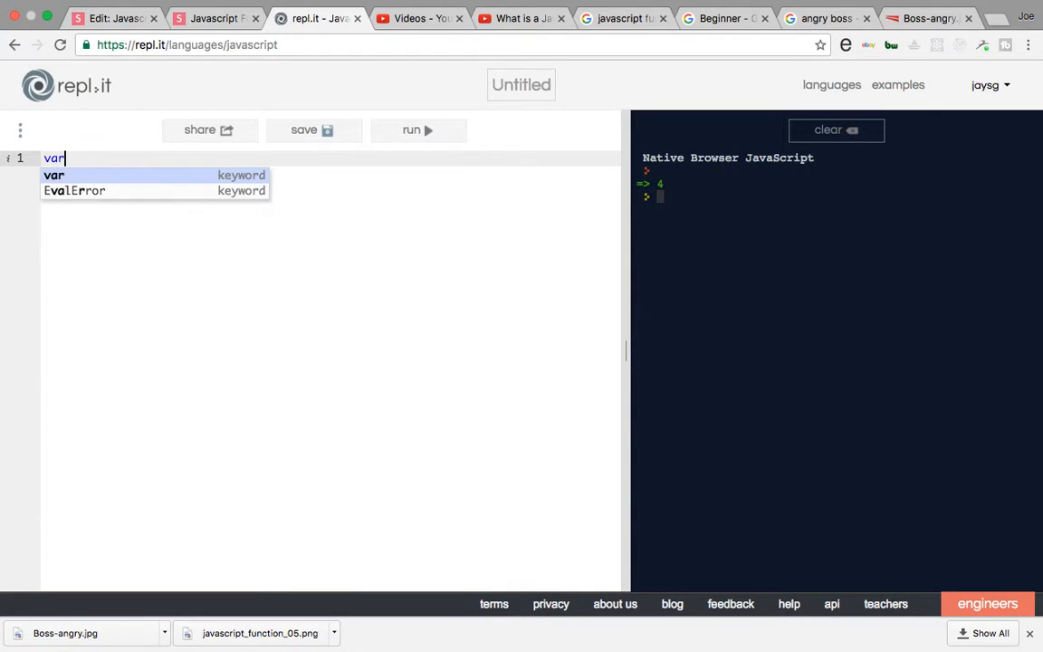
text(user)
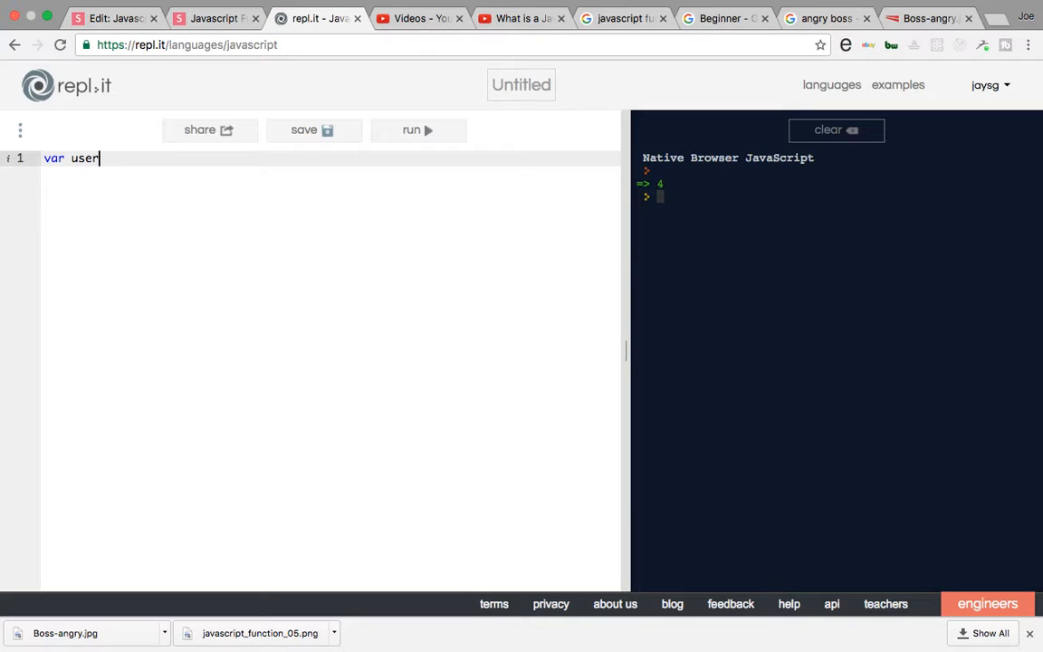
text(Name)
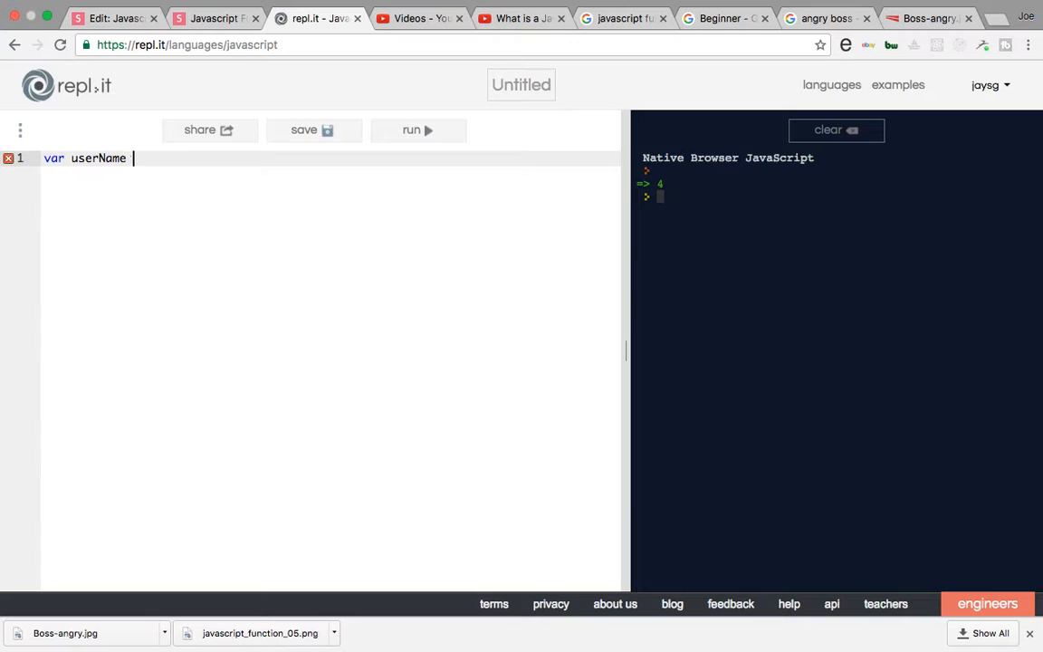
text(= function()
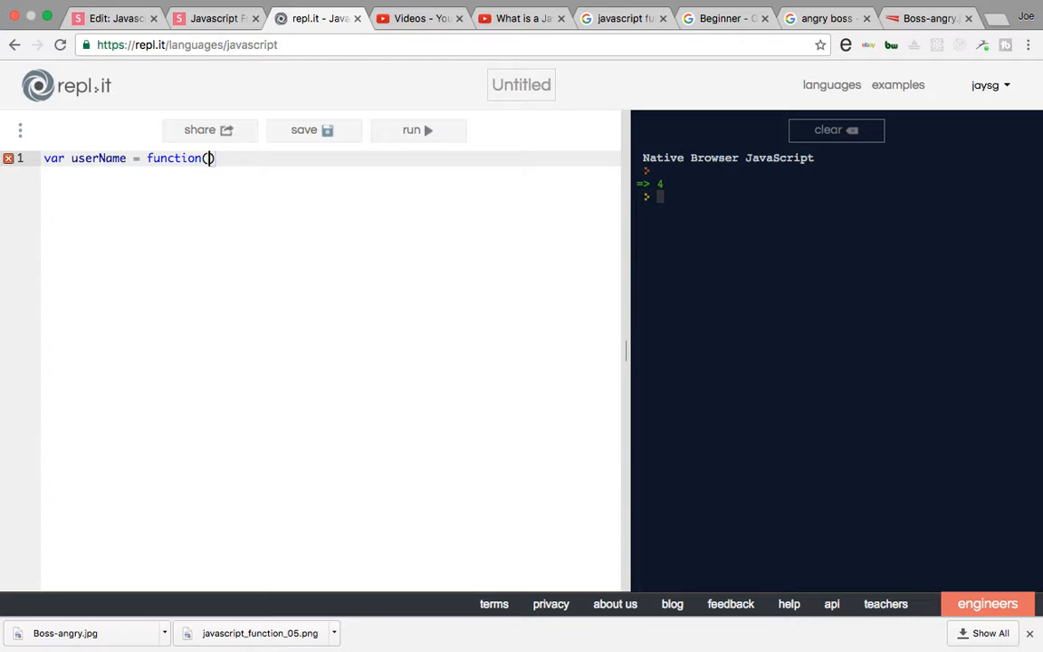
text(name)
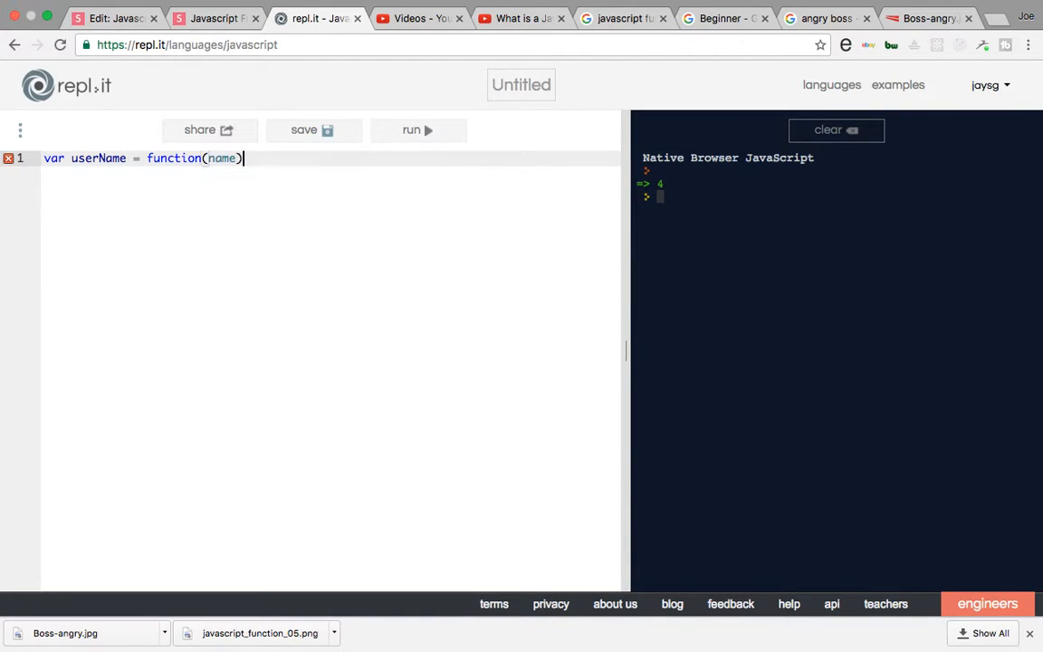
text({)
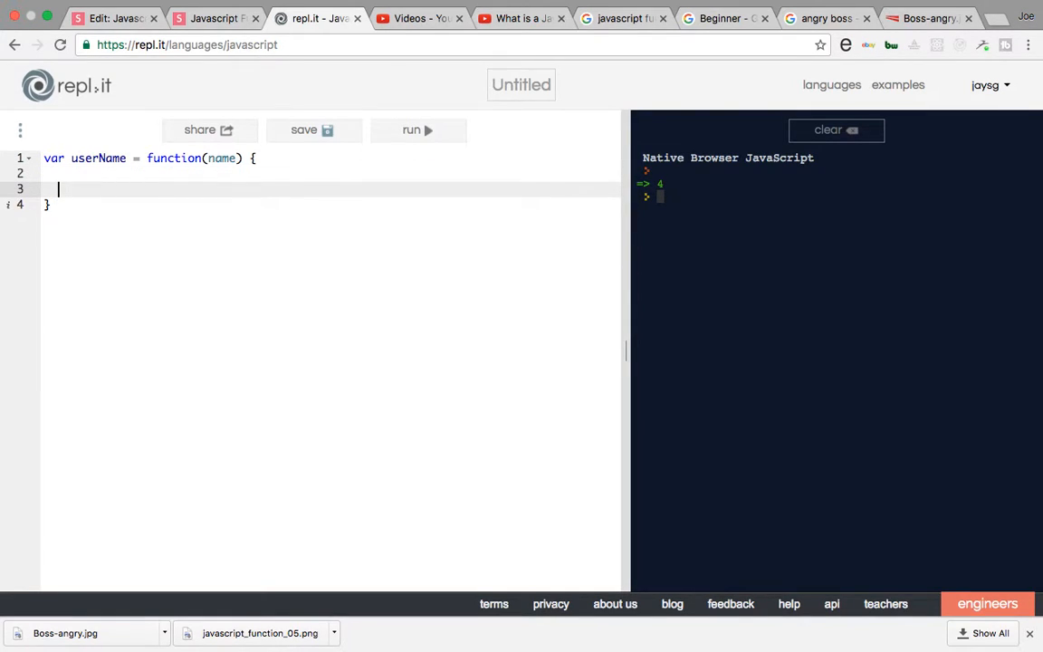
Inside the body write var title = "Hi, my name is " + name;.
text(user)
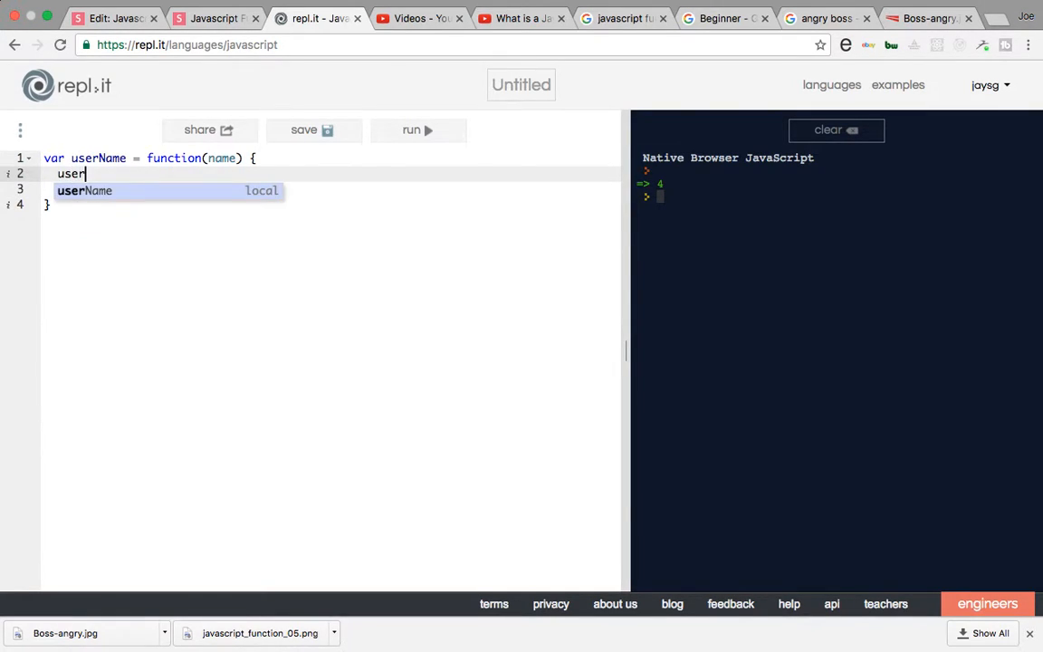
text(var)
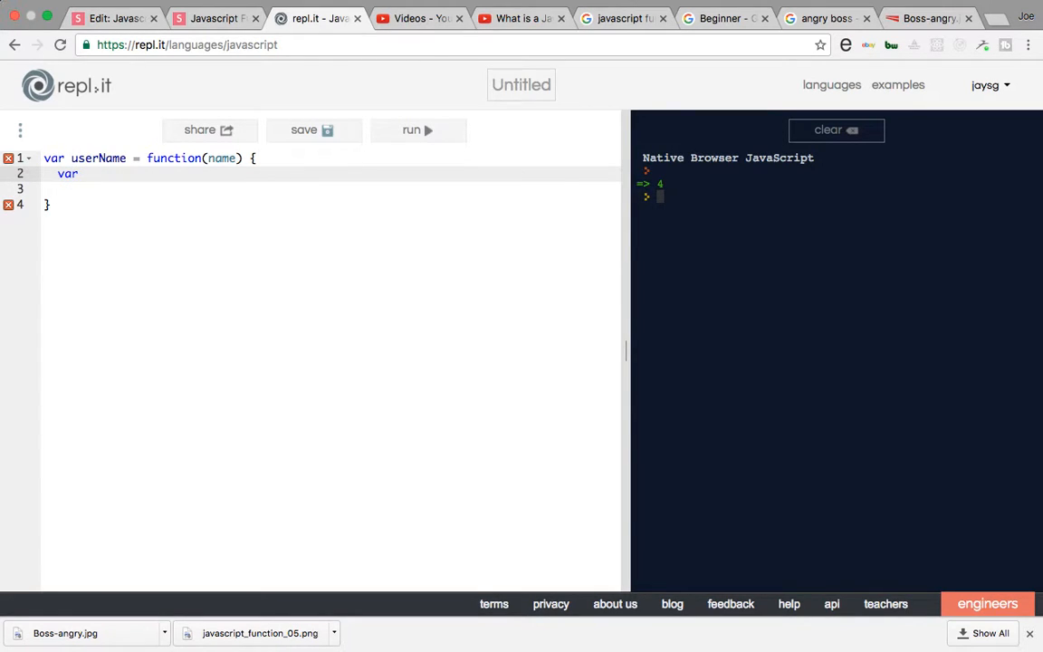
text(title =)
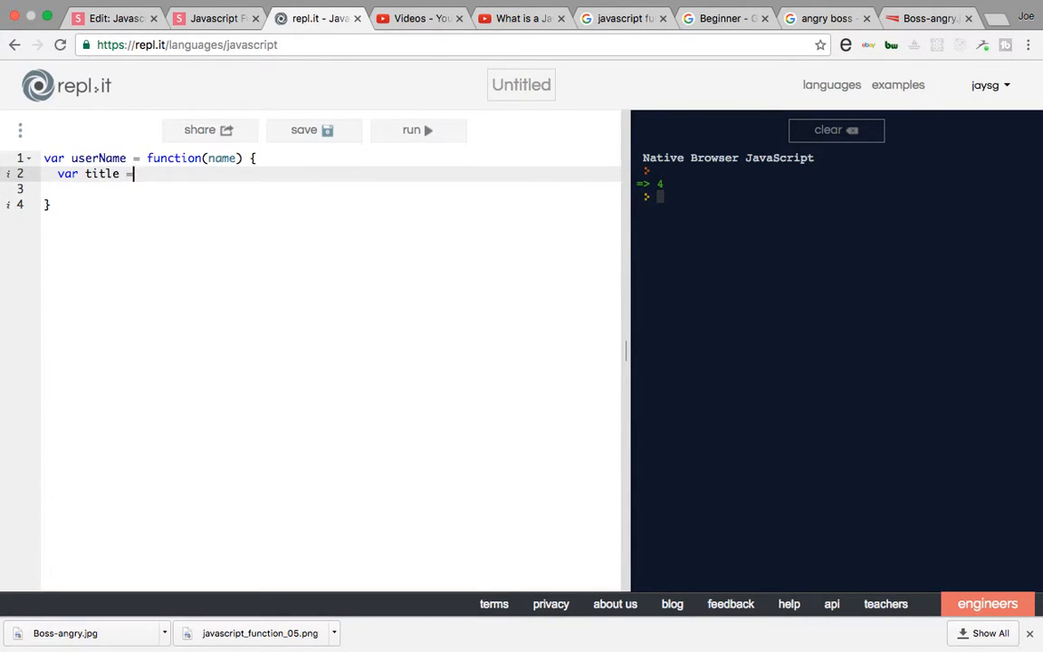
text(fu)
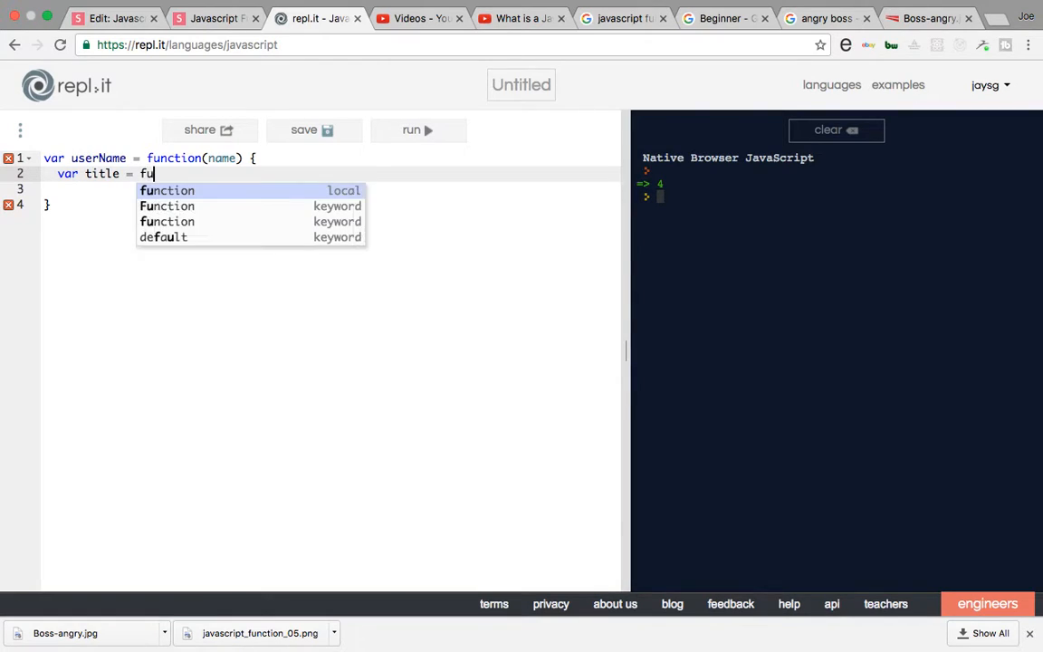
text(user)
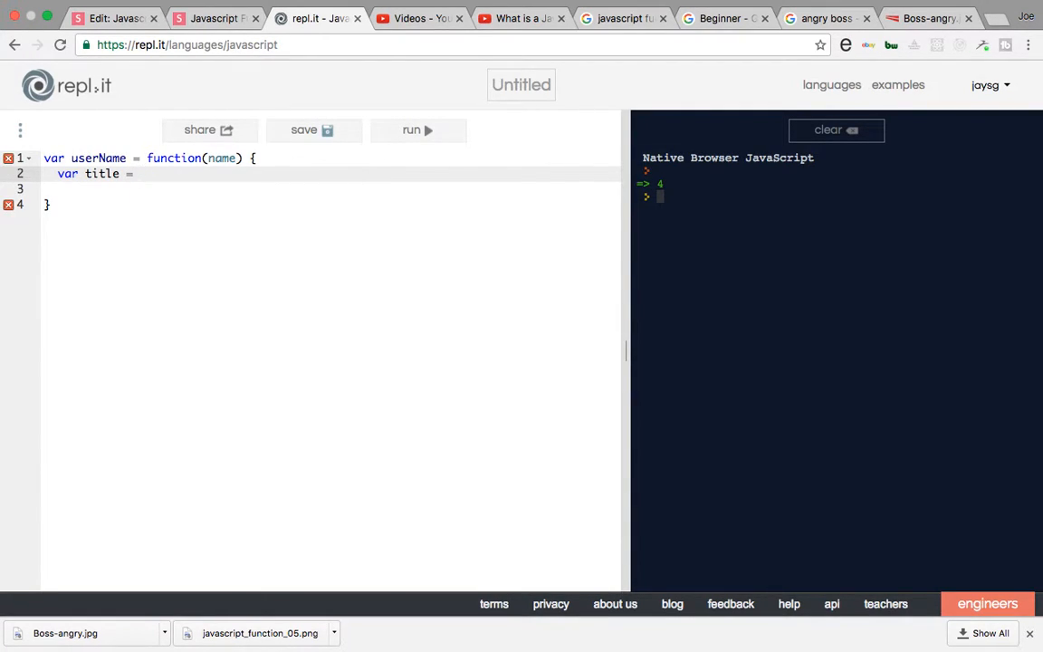
text("")
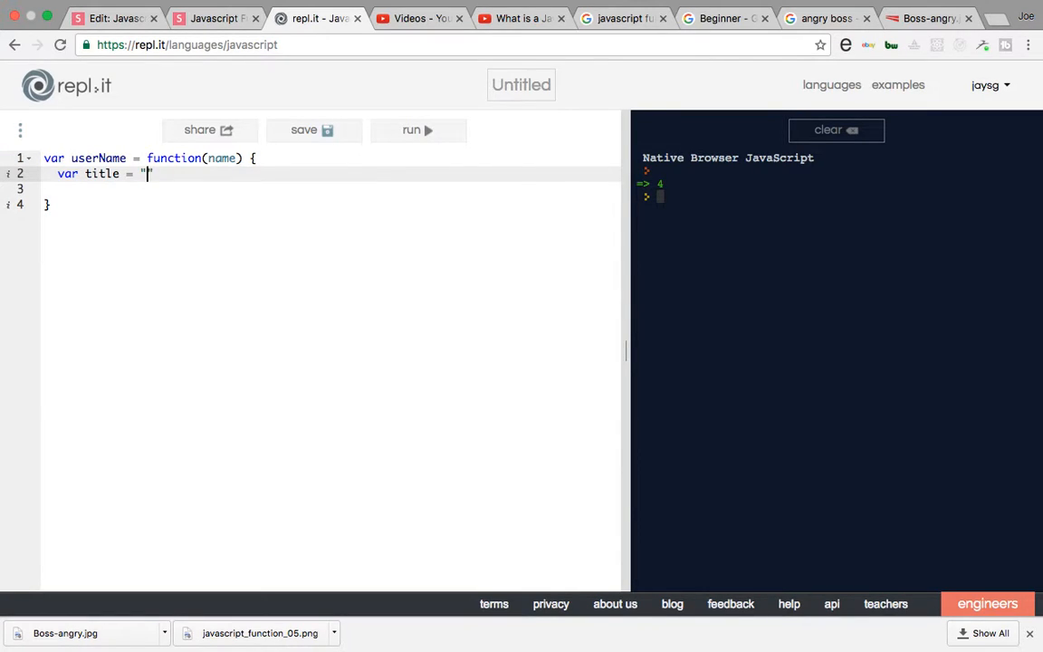
text(Hi)
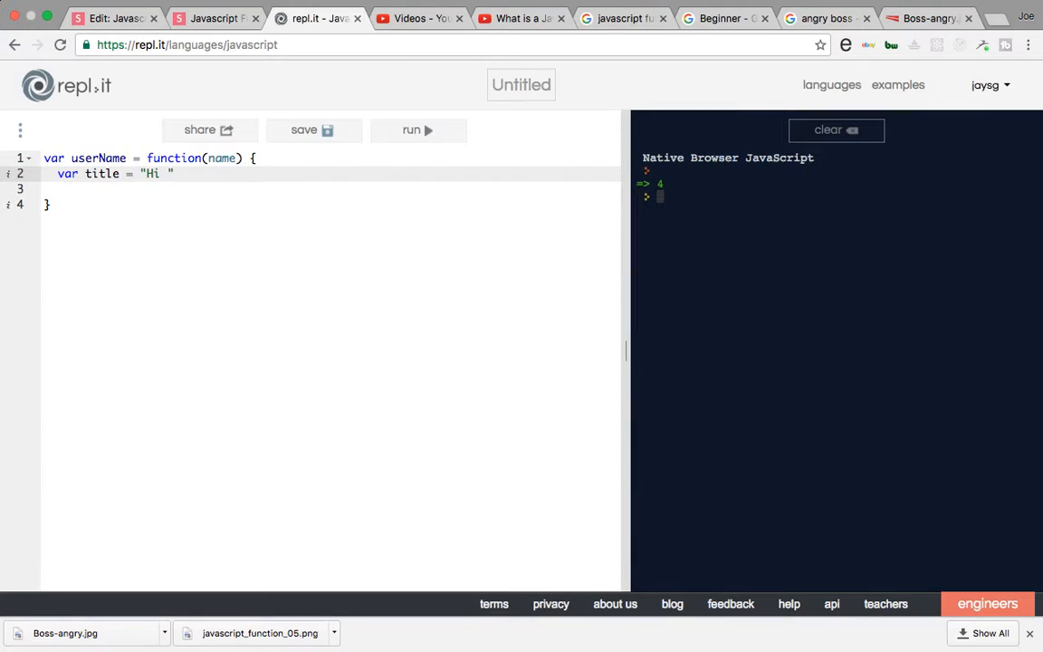
text(,)
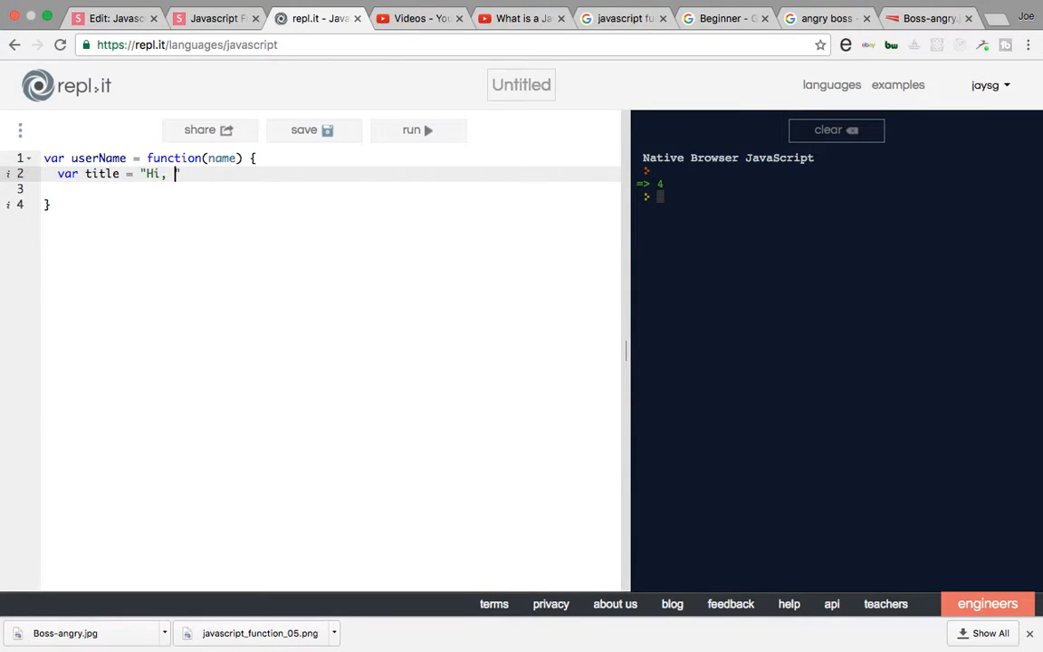
text(my)
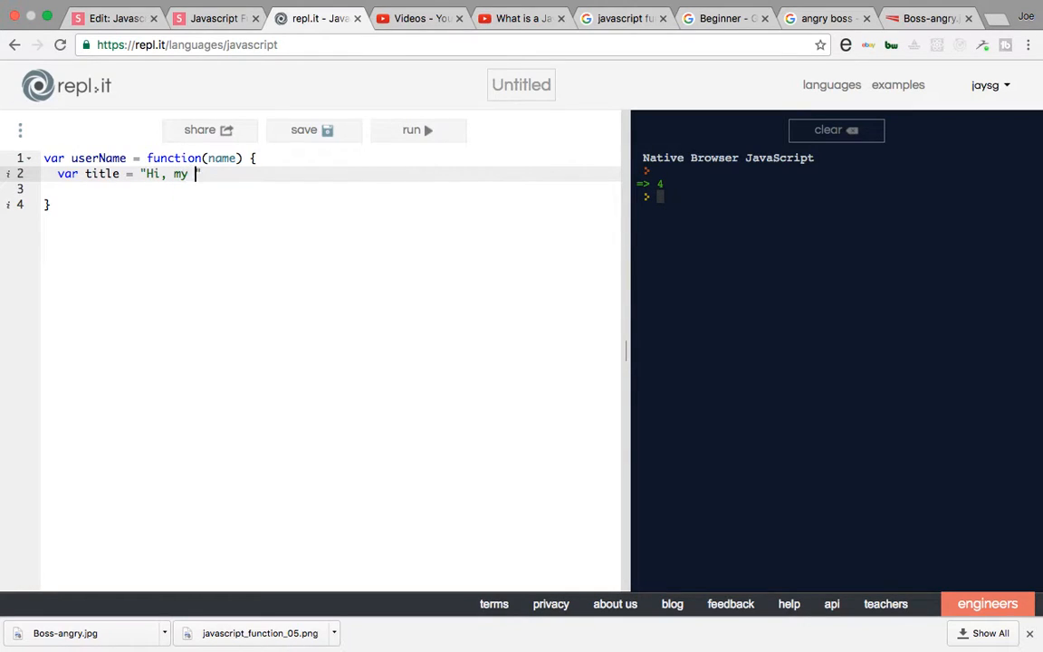
text(name is)
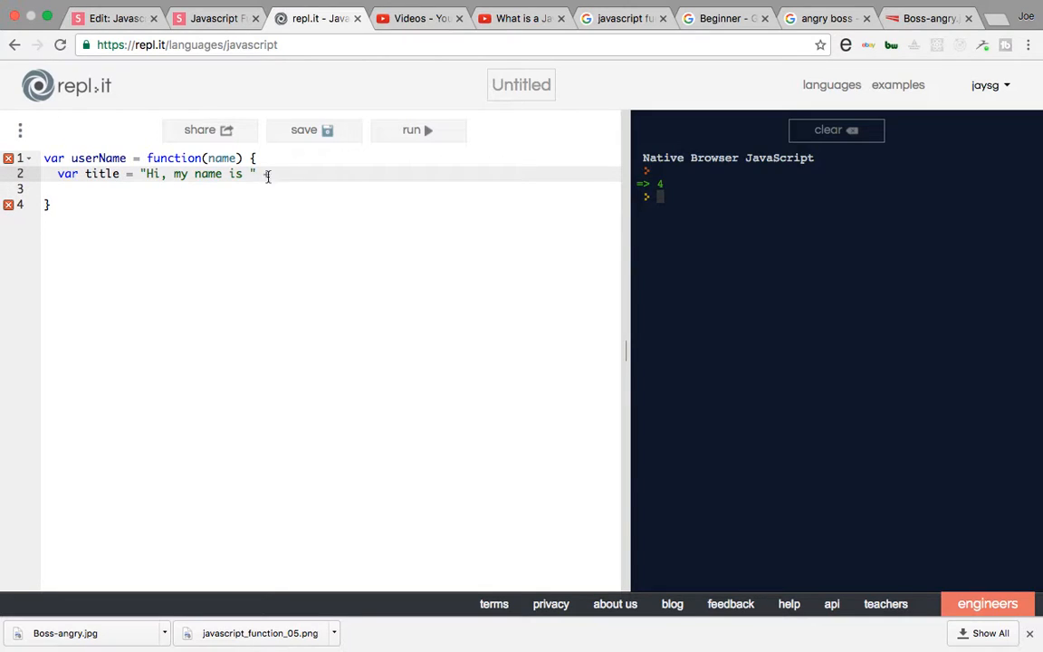
text(+)
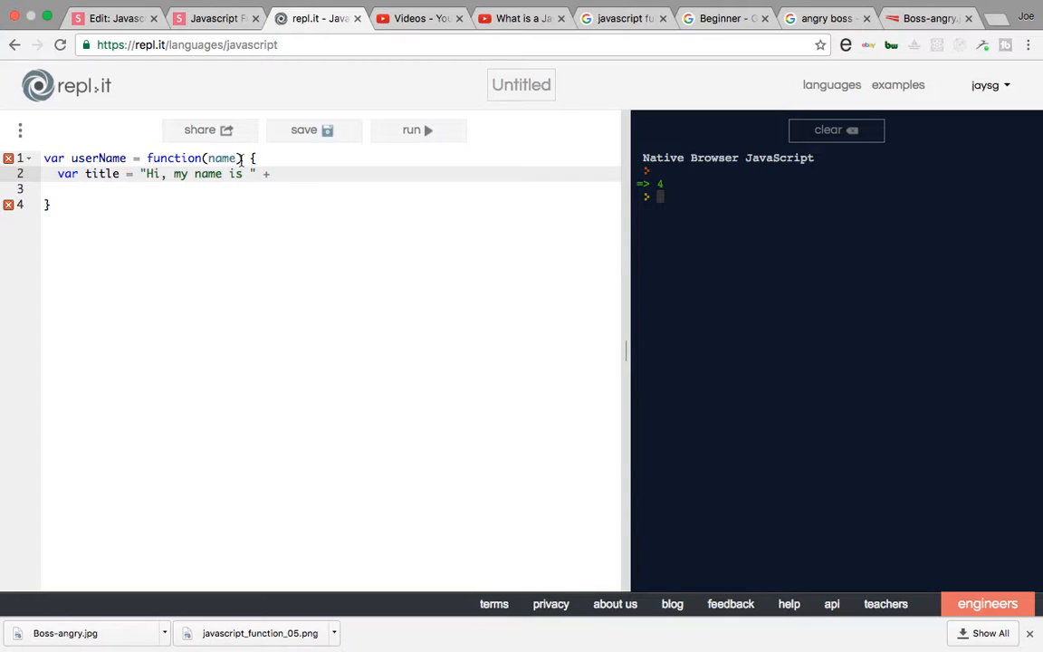
text(name;)
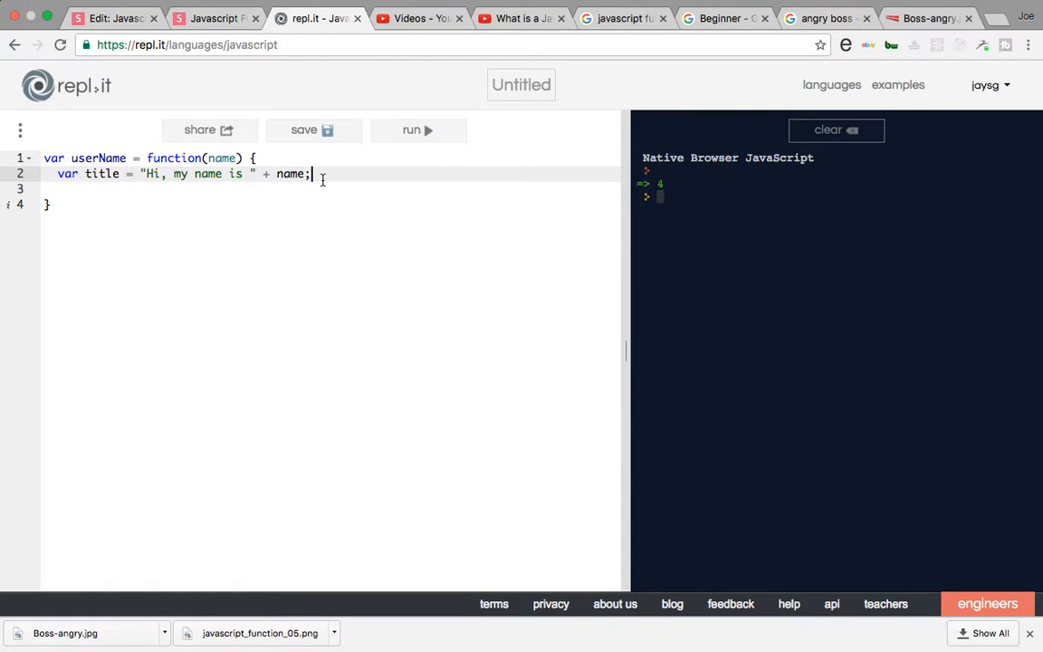
Add 'return title;' and begin the call line below the function.
text(return)
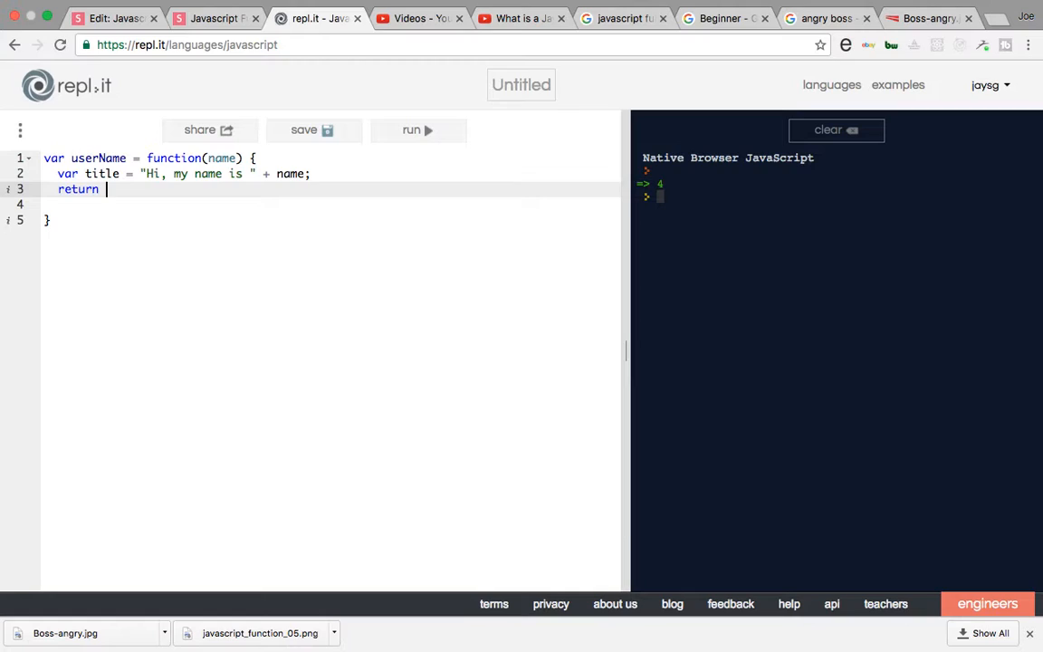
text(title;)
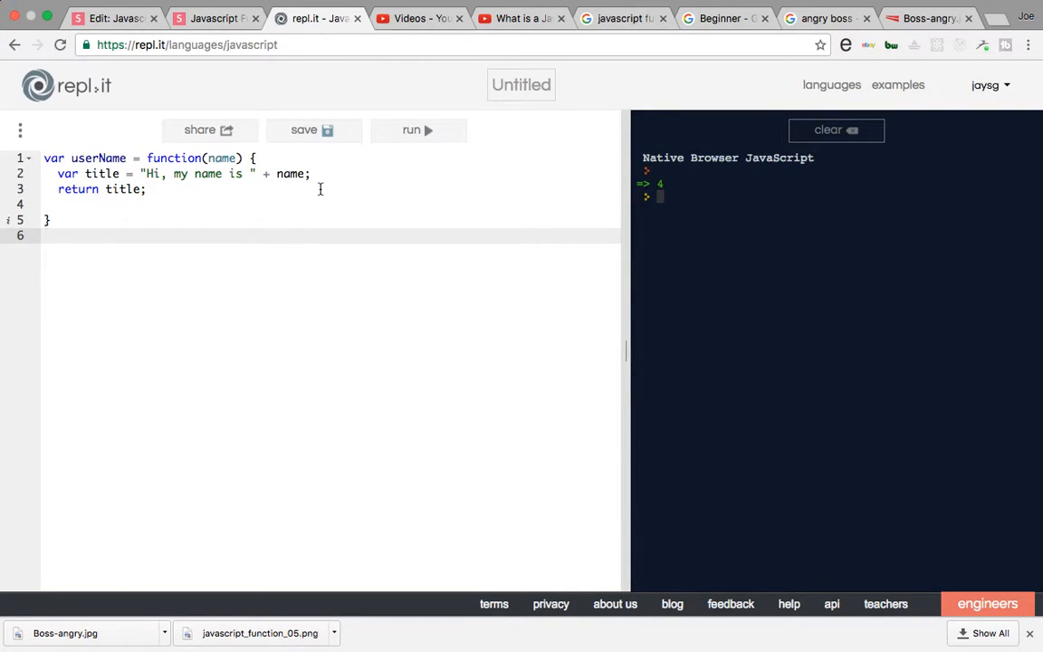
text(u)
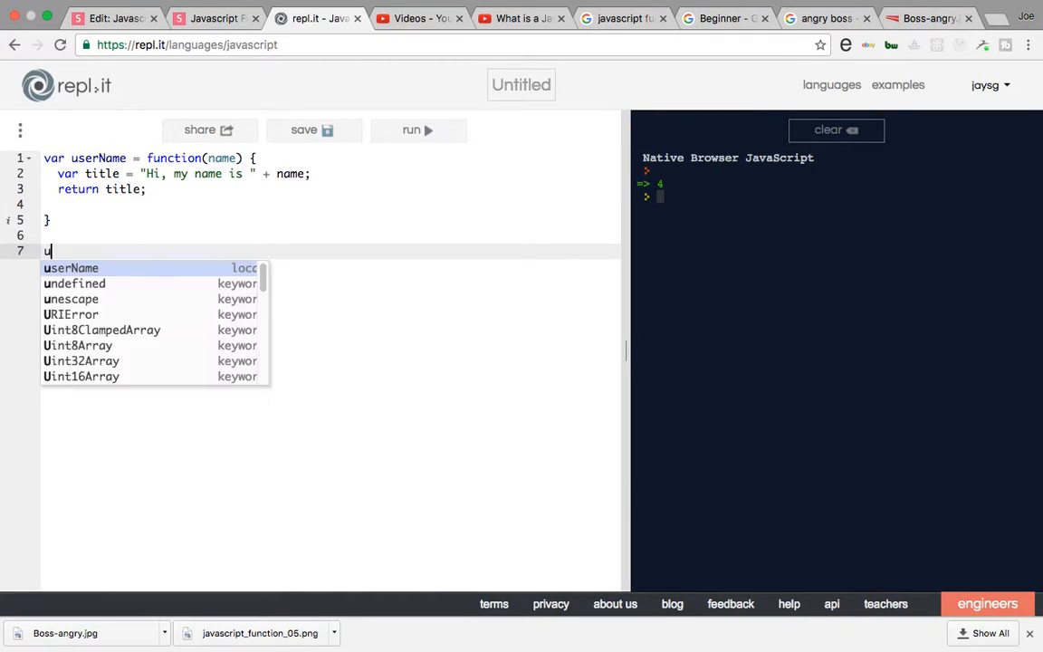
Call userName("Joe"); and run it so the console prints 'Hi, my name is Joe'.
click(71, 268)
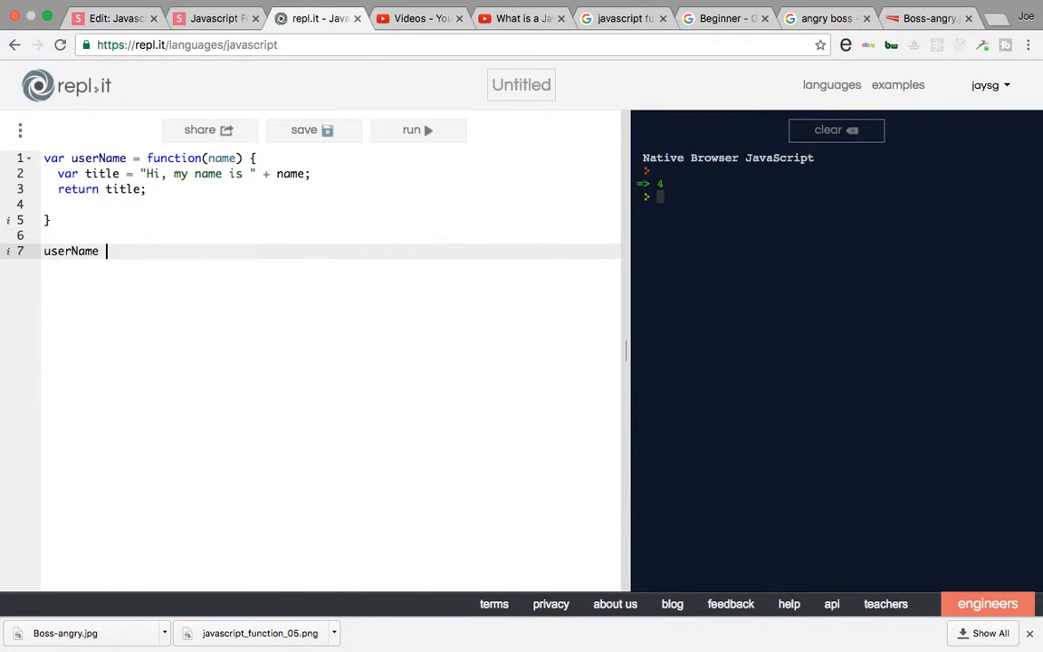
text(())
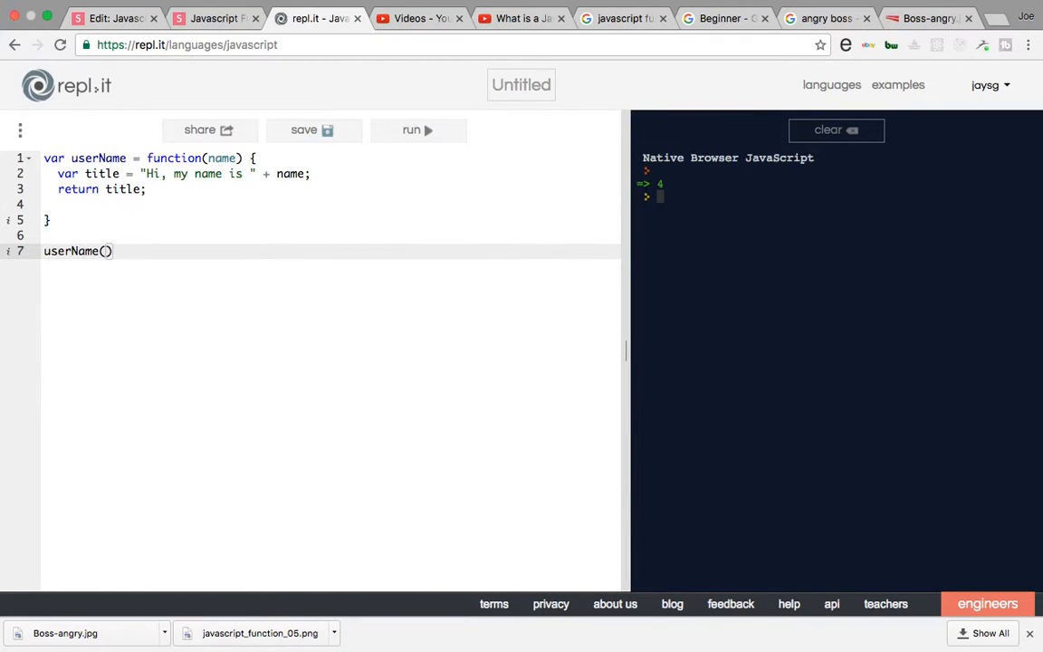
text("J")
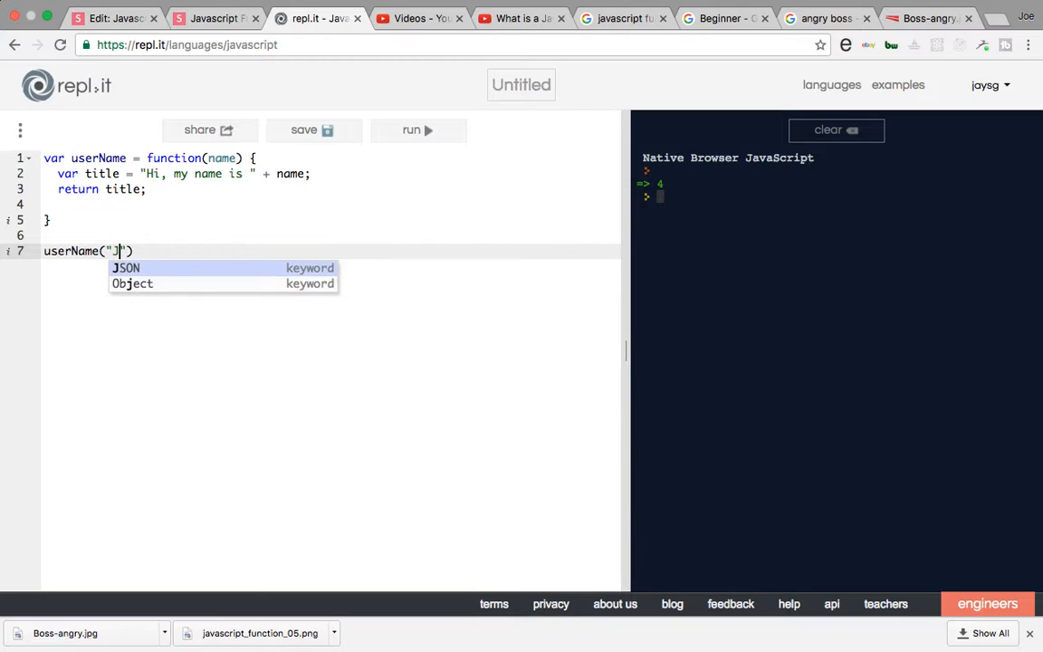
text(oe)
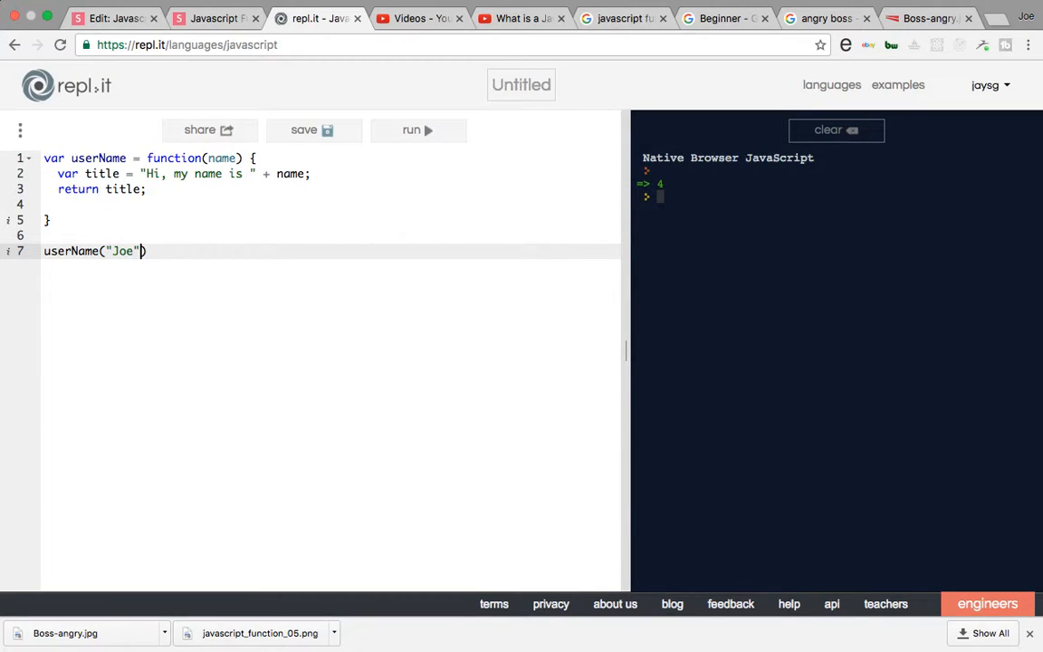
text(;)
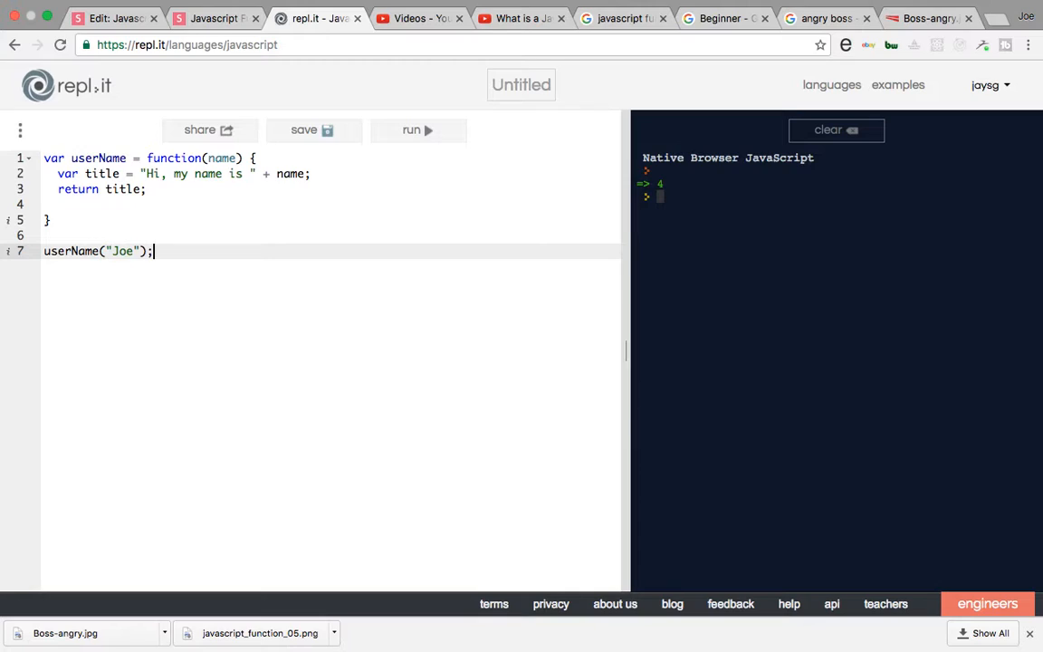
mouse_move(411, 134)
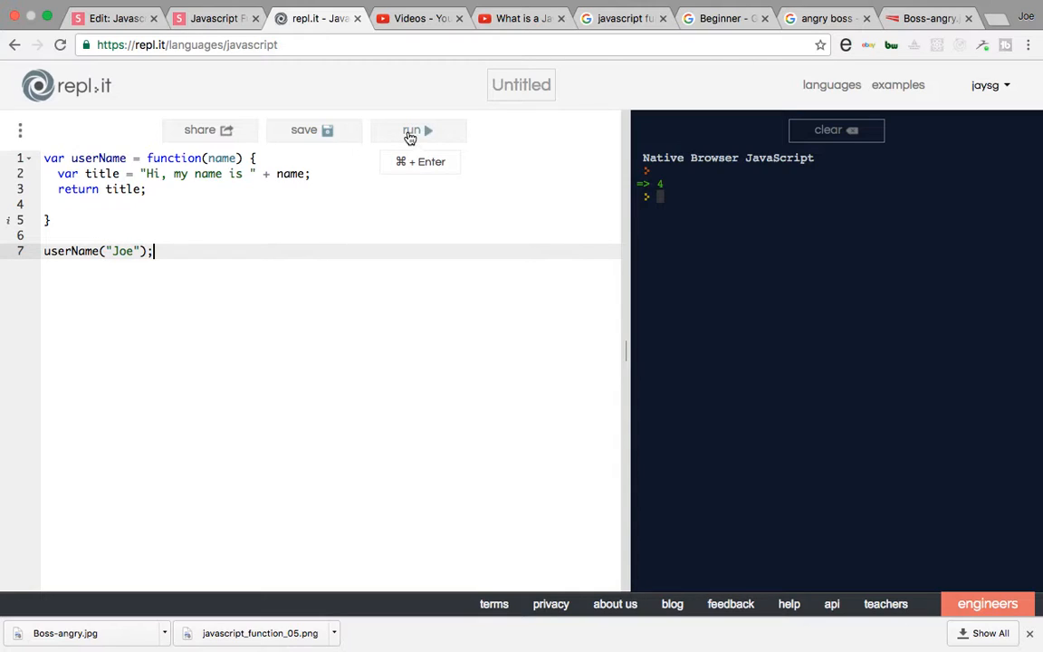
click(410, 131)
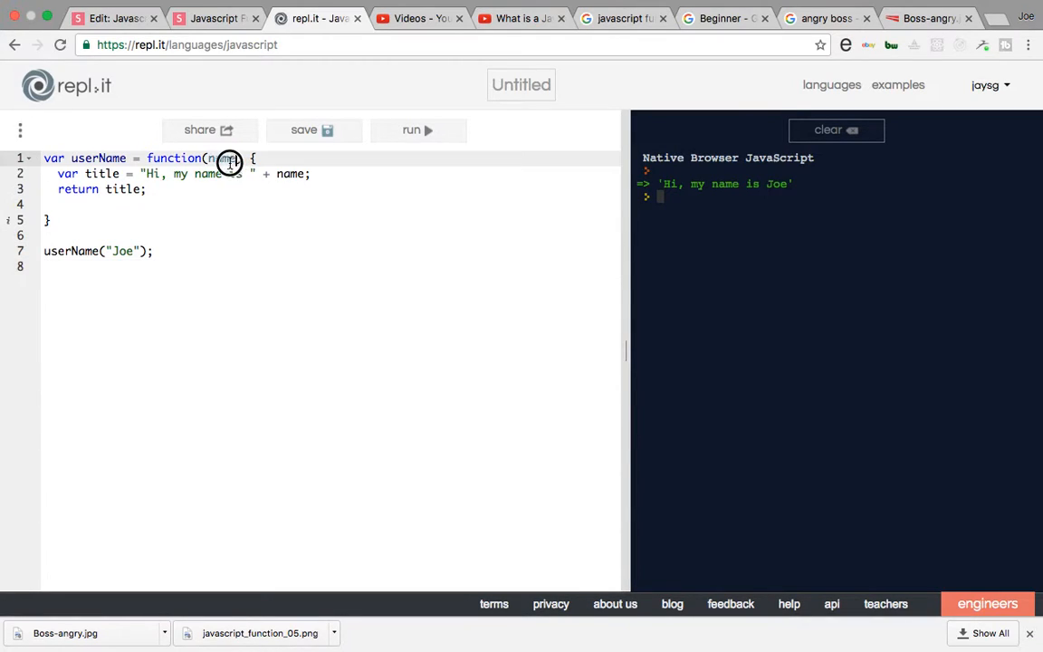
Replace the argument with 33, run to print 'Hi, my name is 33', then clear the argument.
double_click(220, 159)
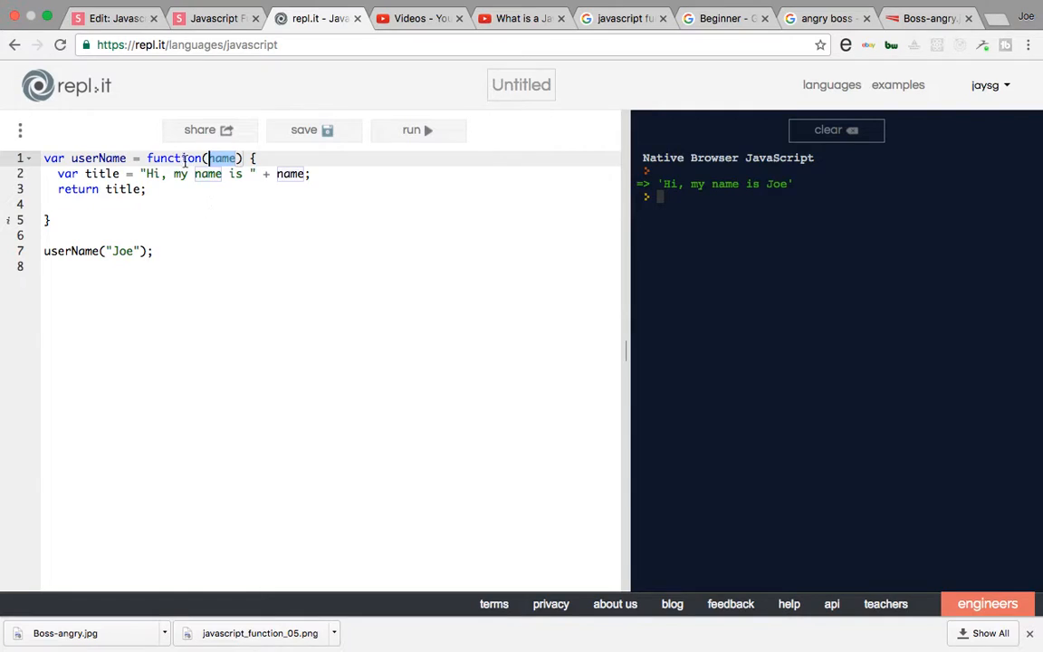
click(107, 250)
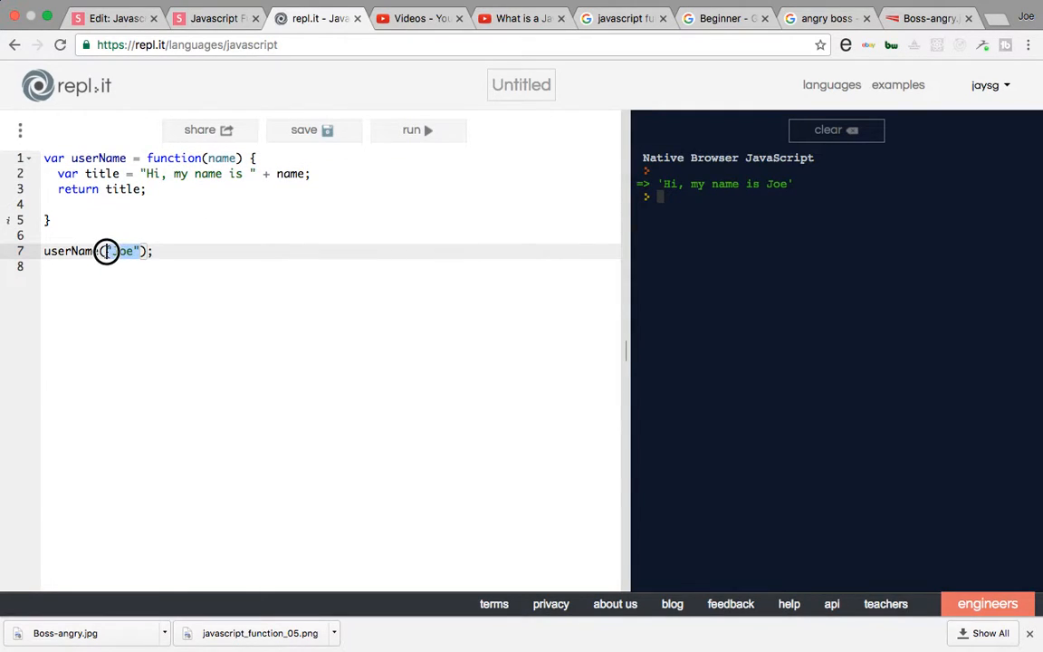
text(33)
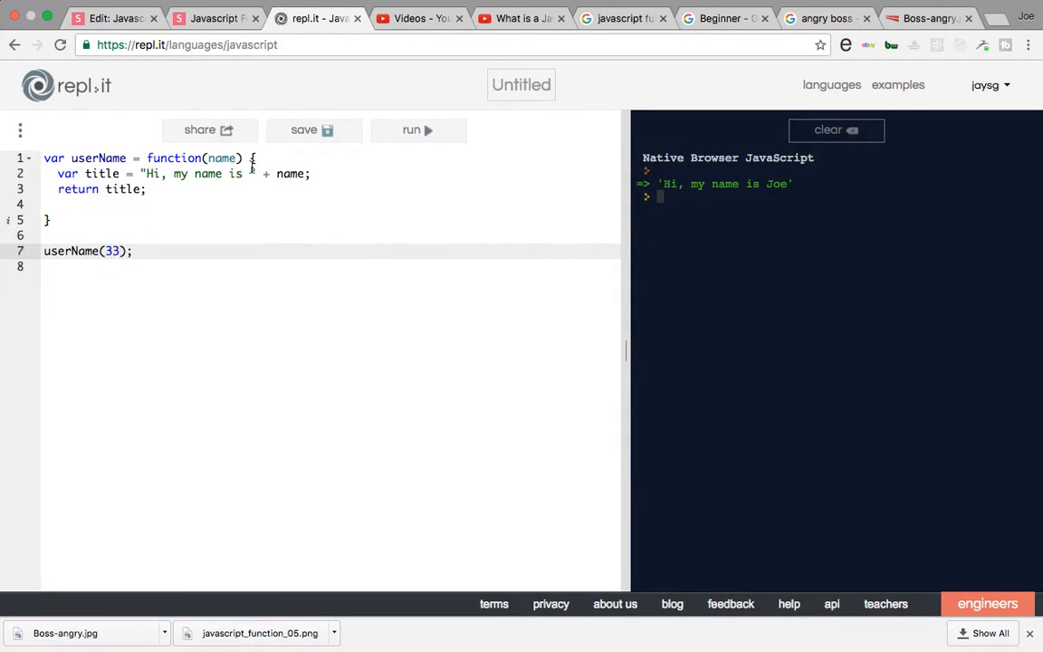
click(416, 130)
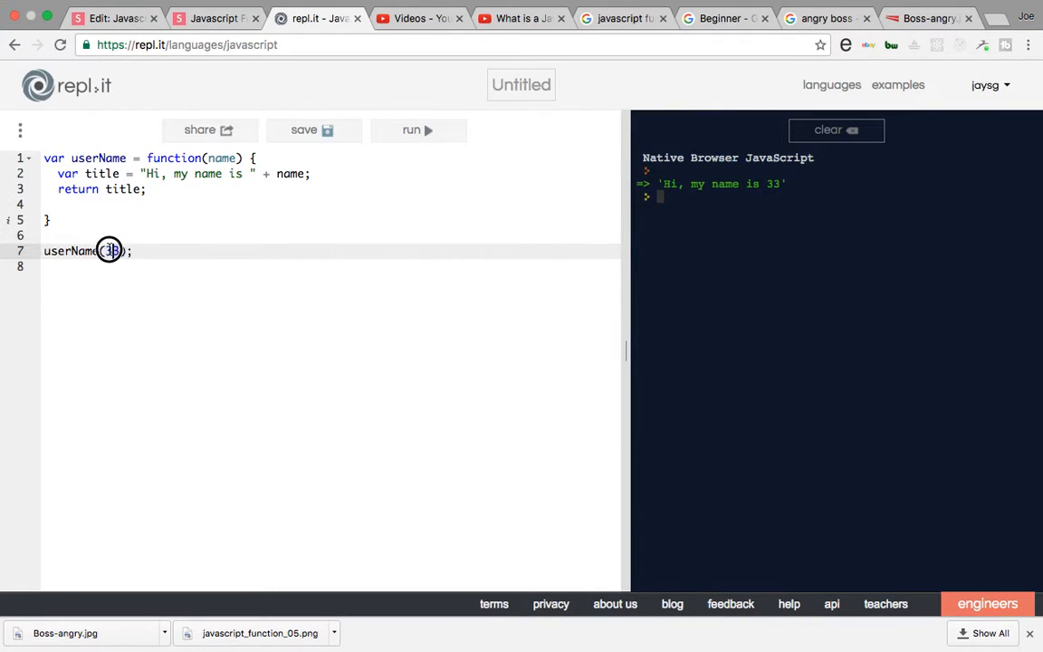
key(Backspace)
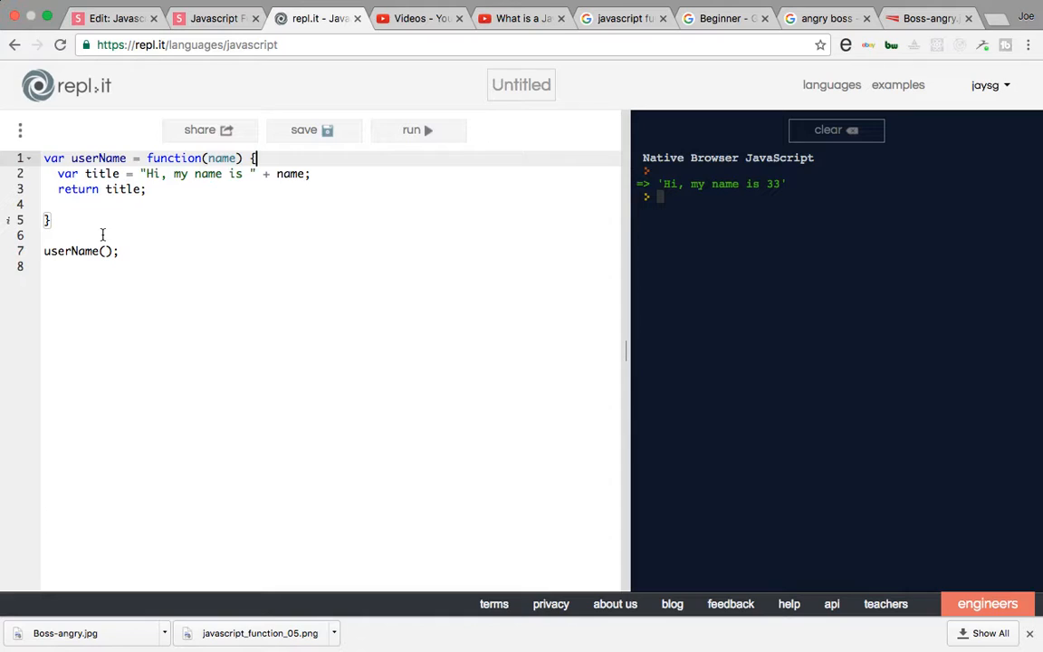
Delete the blank line inside userName so the closing brace follows the return statement.
click(100, 203)
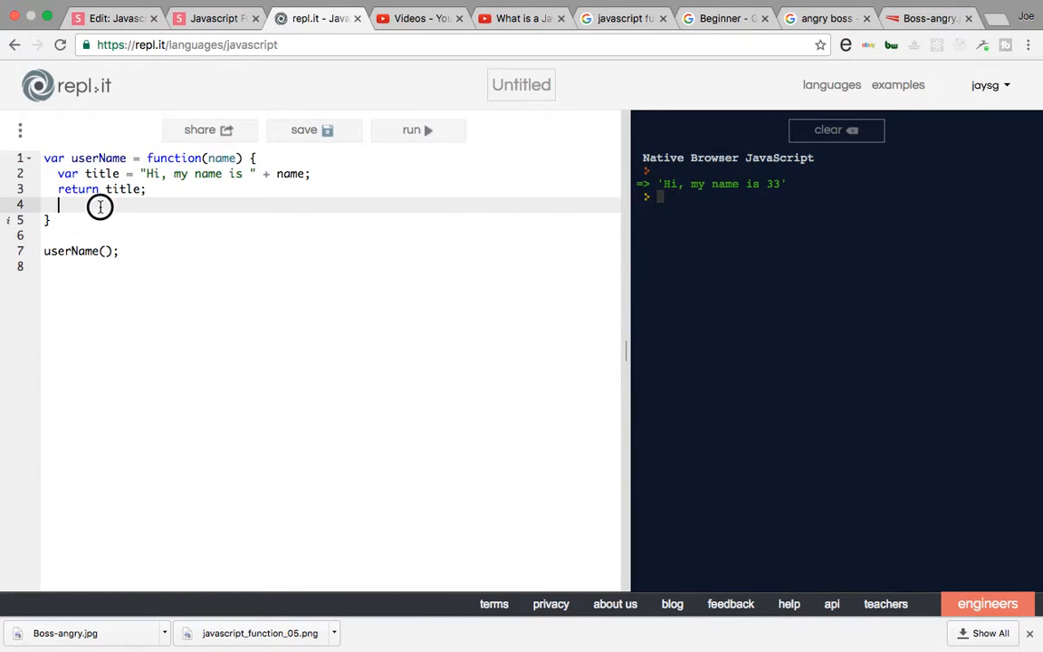
key(Backspace)
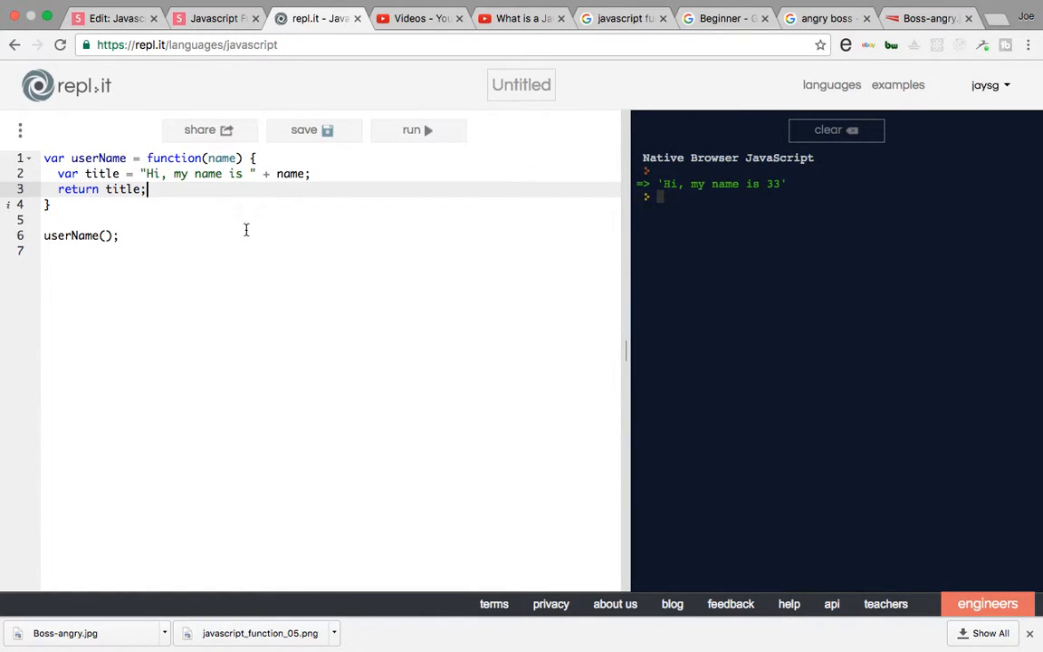
mouse_move(418, 304)
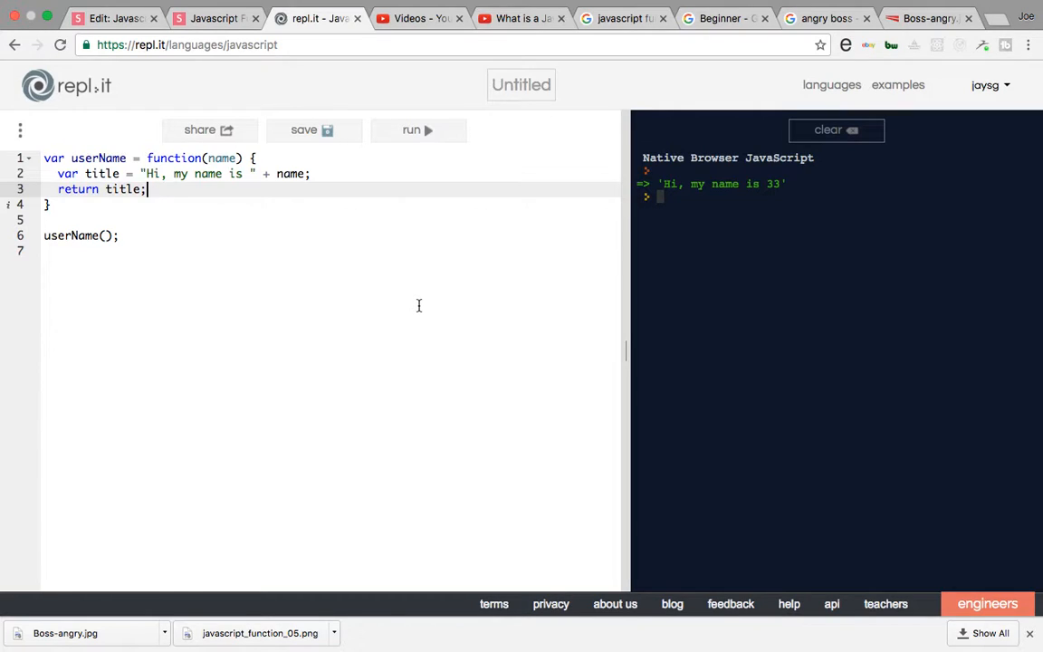